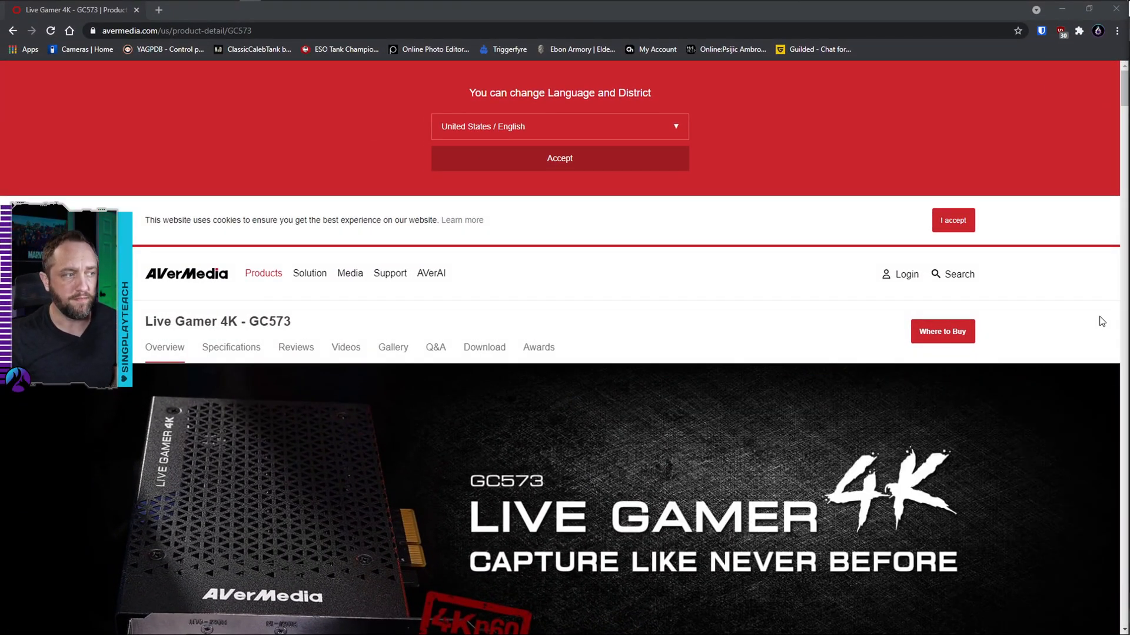
mouse_move(595, 290)
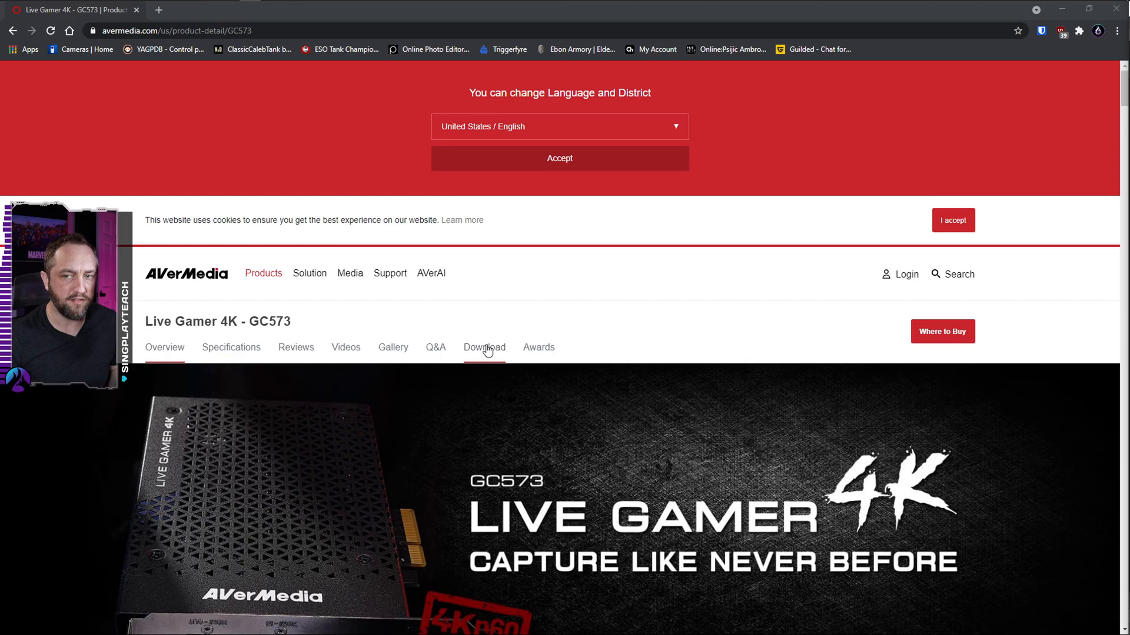
Show the GC573 Download section and its Application list of RECentral 4 releases, including v4.7.9.1 Beta.
left_click(484, 347)
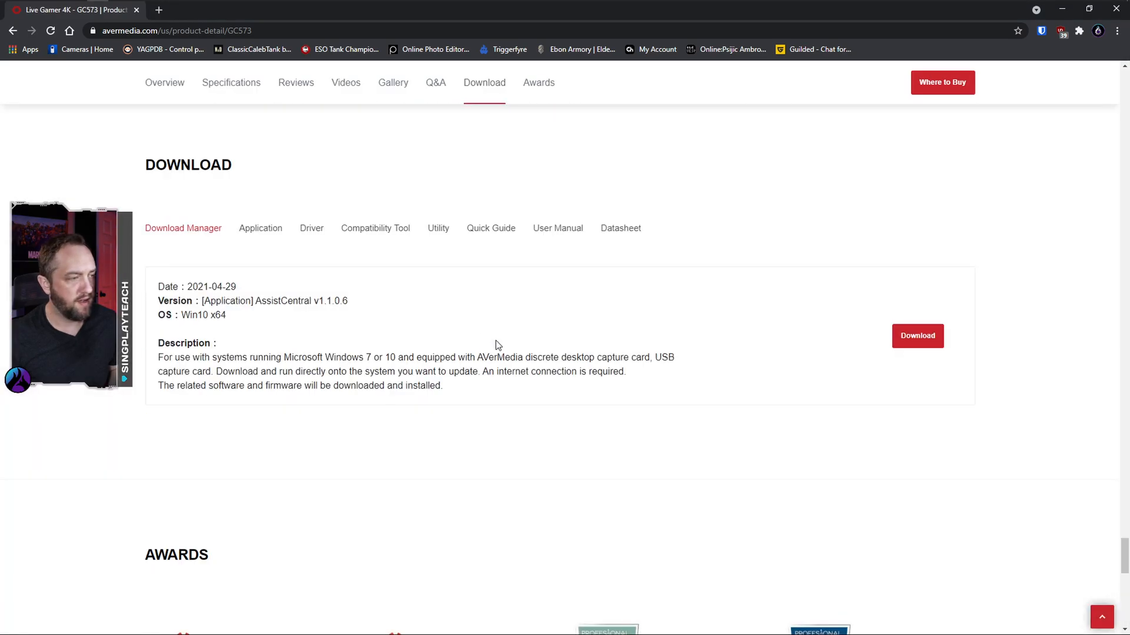
mouse_move(274, 272)
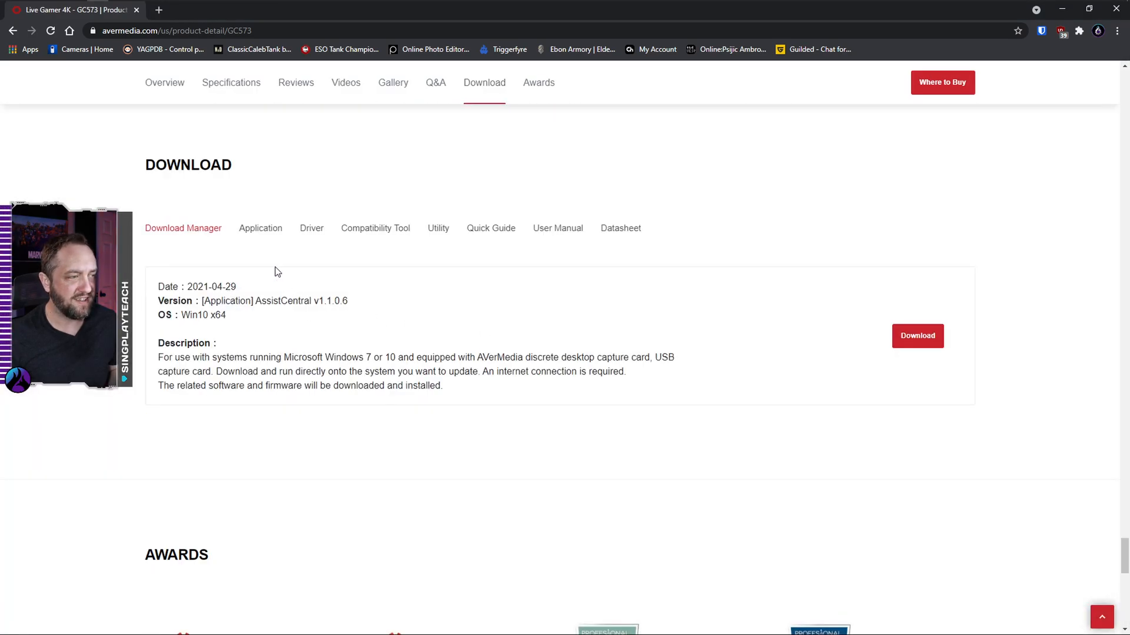
left_click(310, 227)
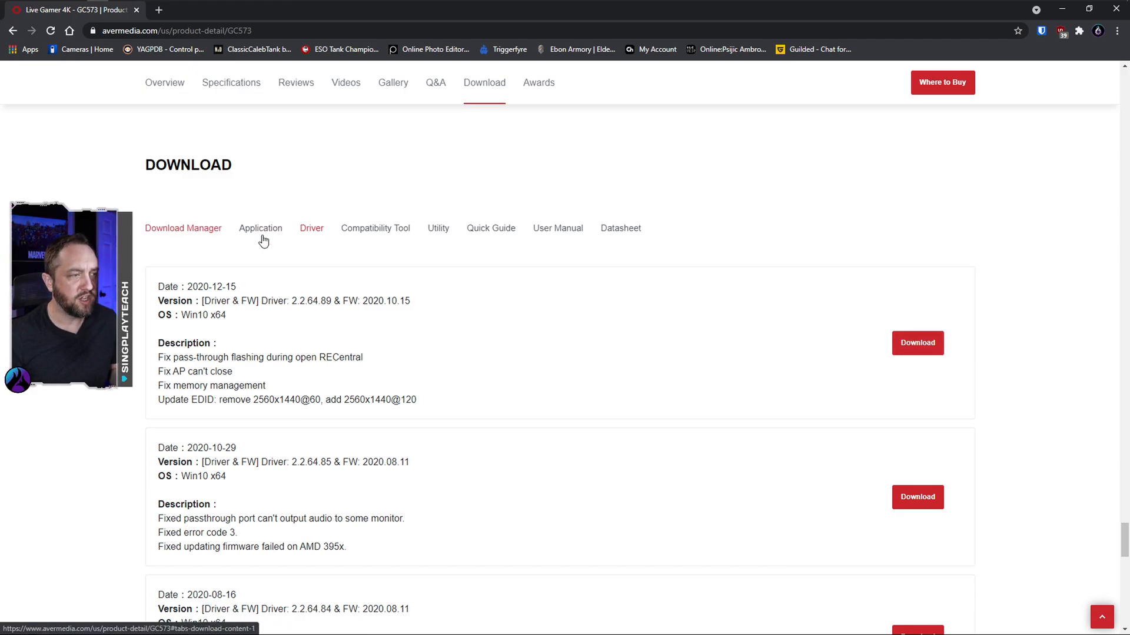
left_click(260, 227)
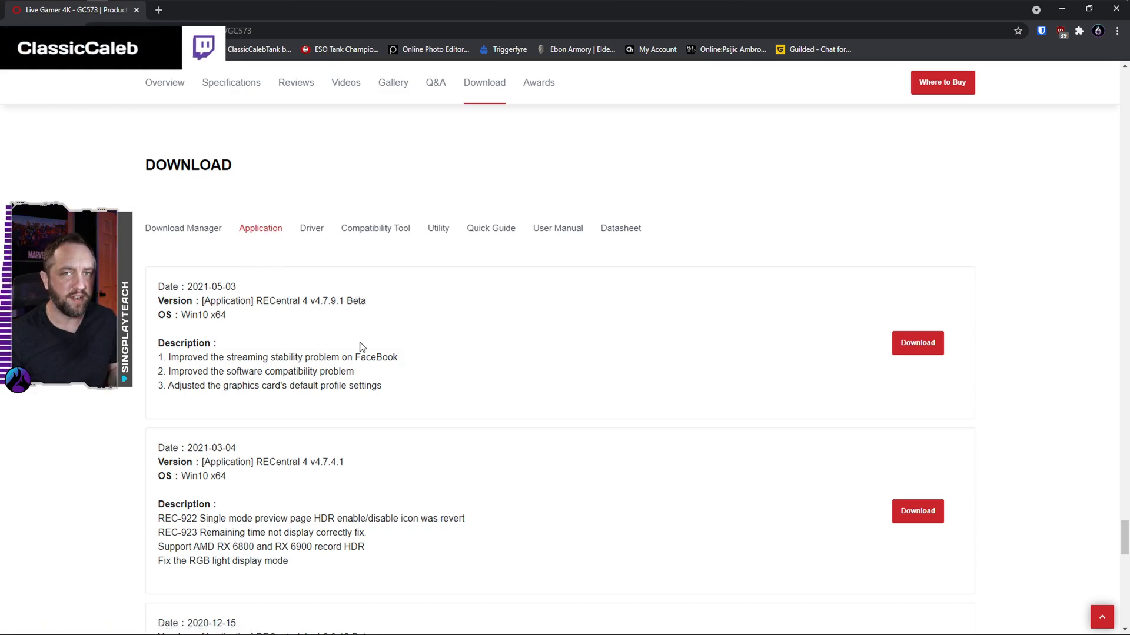
left_click(311, 227)
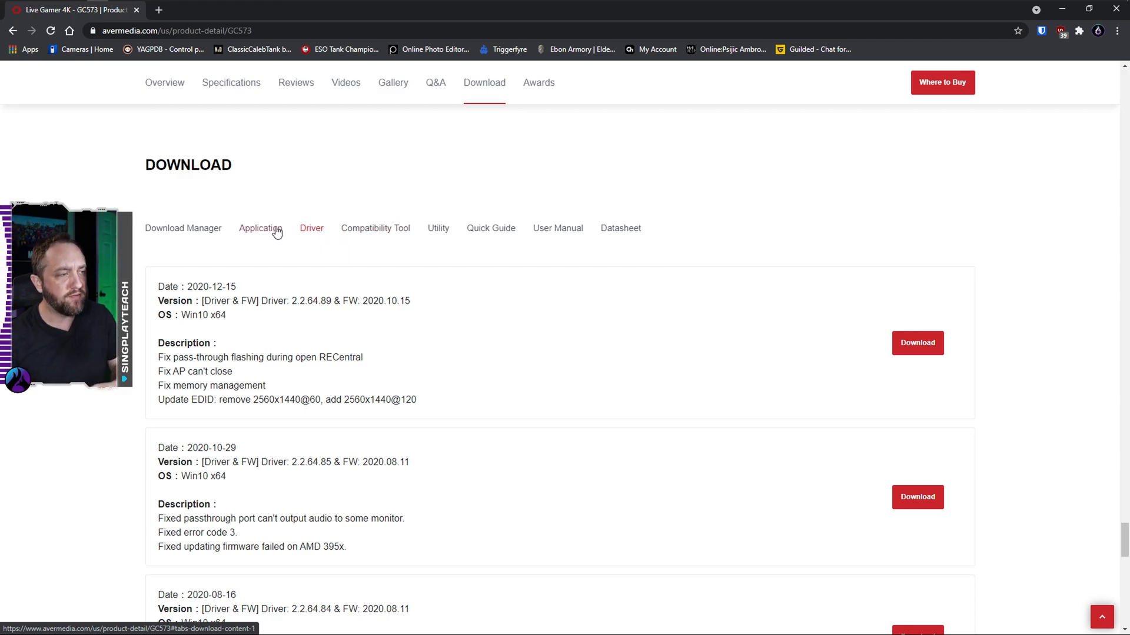
left_click(260, 229)
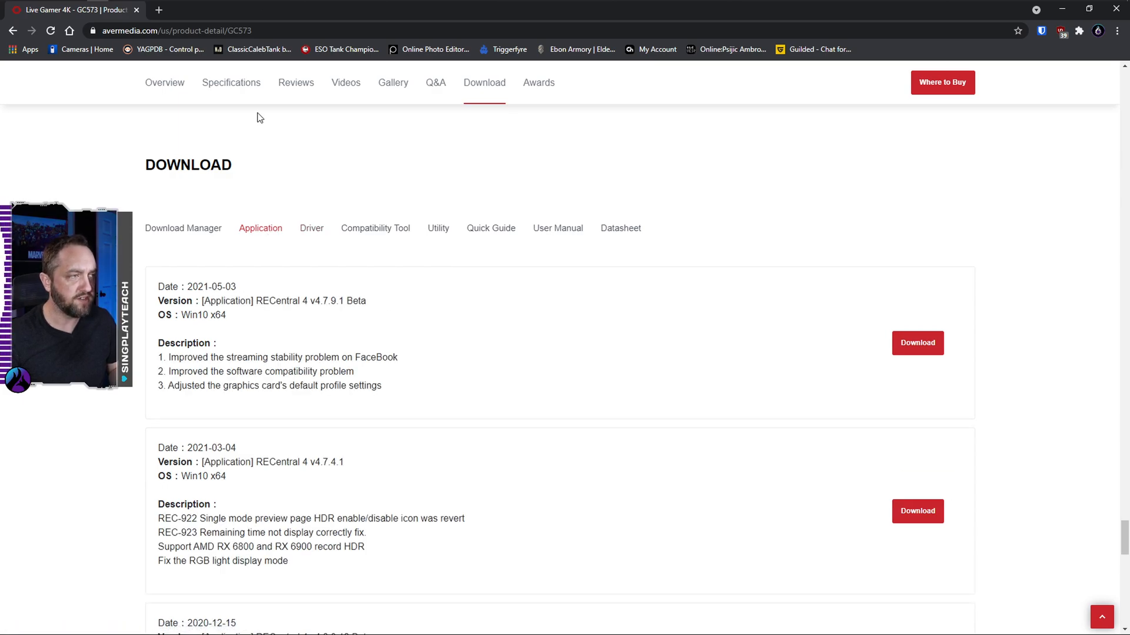
Run the downloaded RECentral 4 installer from Downloads, accept the license and decline anonymous usage-data sharing.
left_click(75, 8)
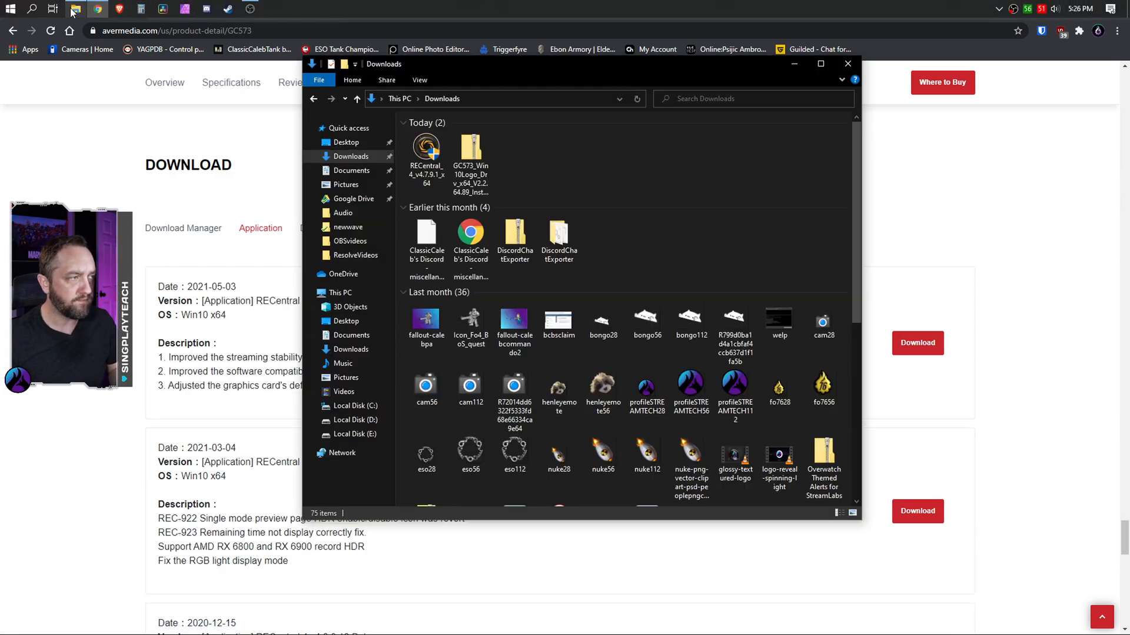
left_click(425, 155)
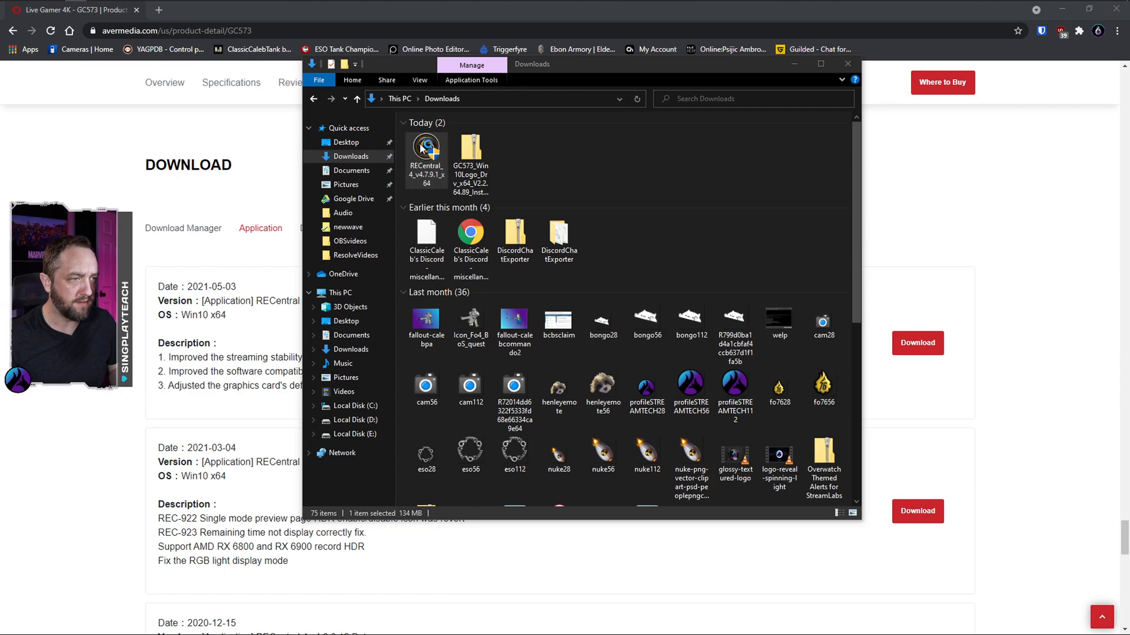
double_click(425, 152)
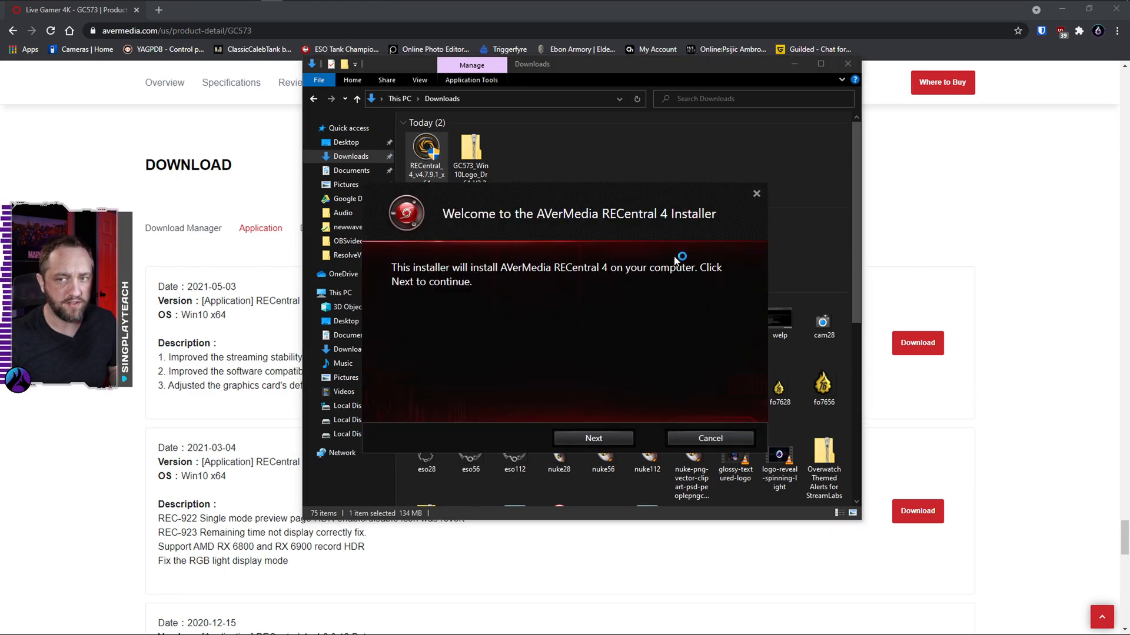
mouse_move(608, 281)
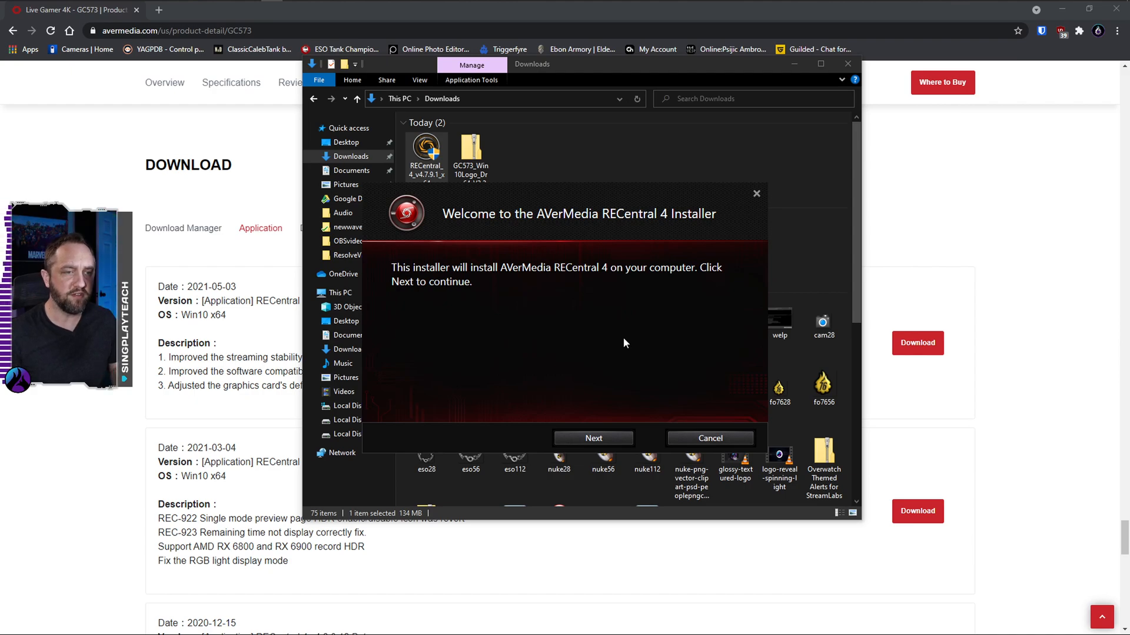
left_click(593, 437)
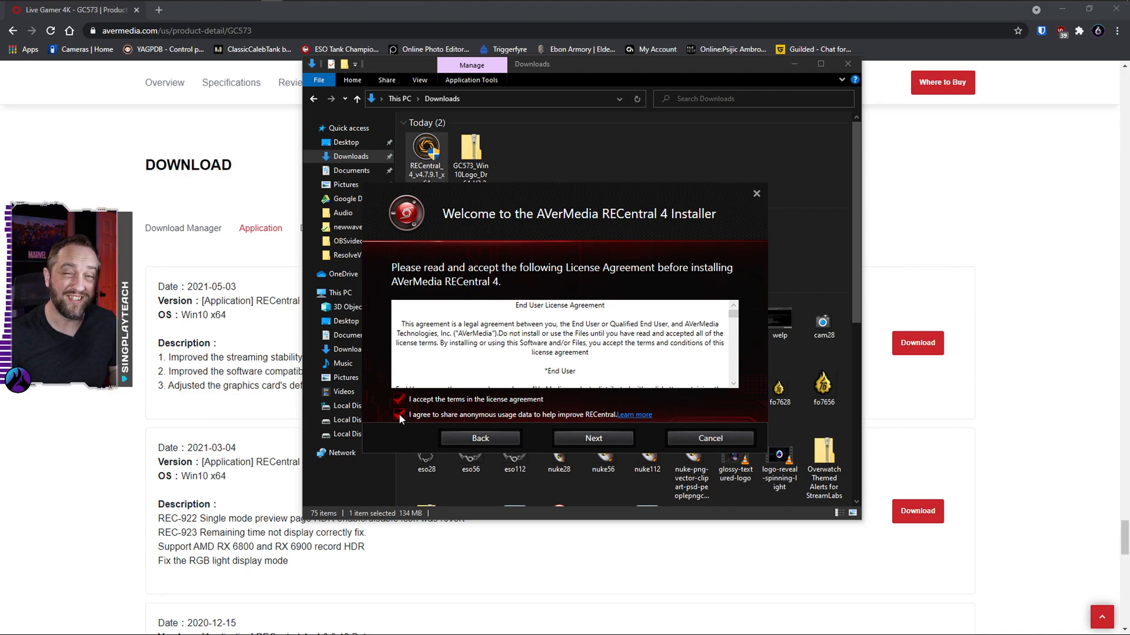
left_click(400, 417)
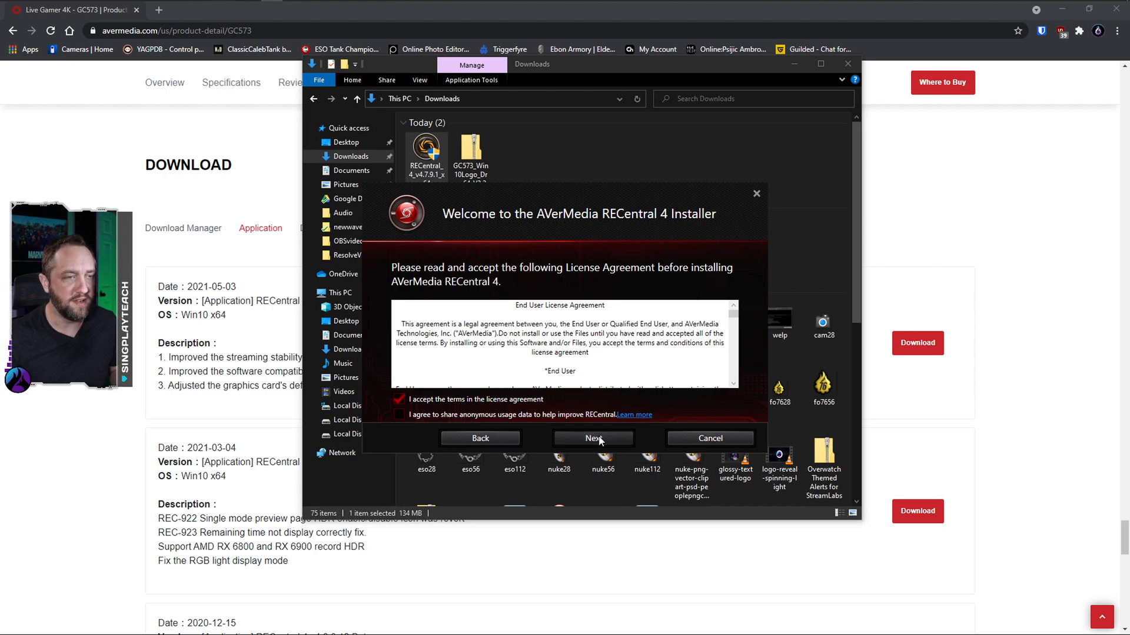
Complete the full RECentral 4 install to the default folder and finish with the app launched.
left_click(592, 438)
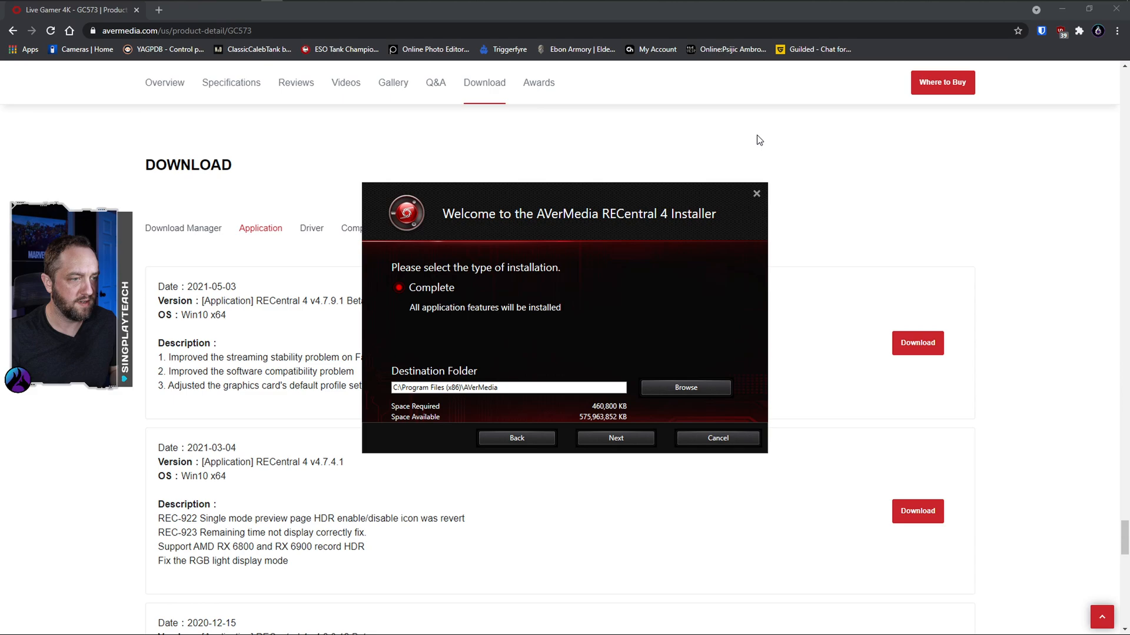
mouse_move(410, 316)
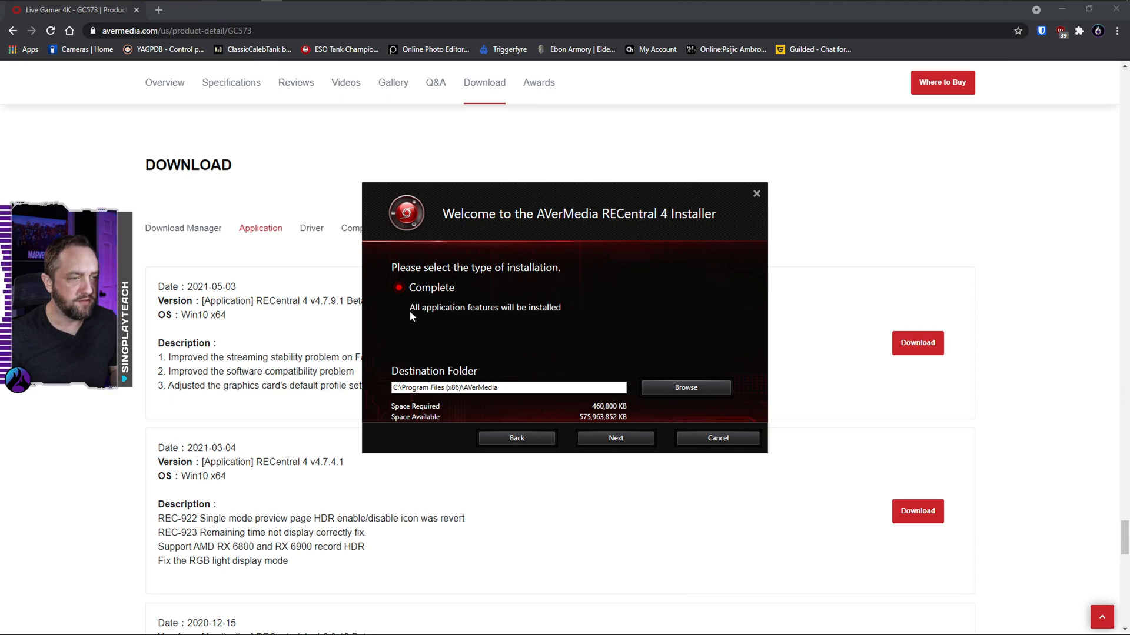
mouse_move(616, 438)
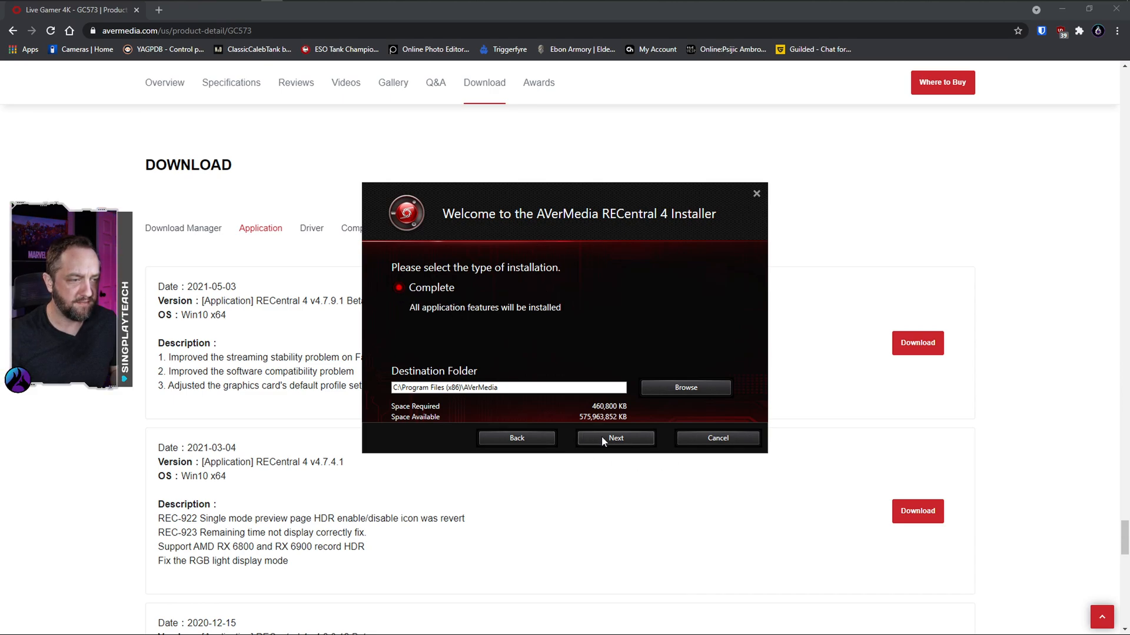
left_click(615, 438)
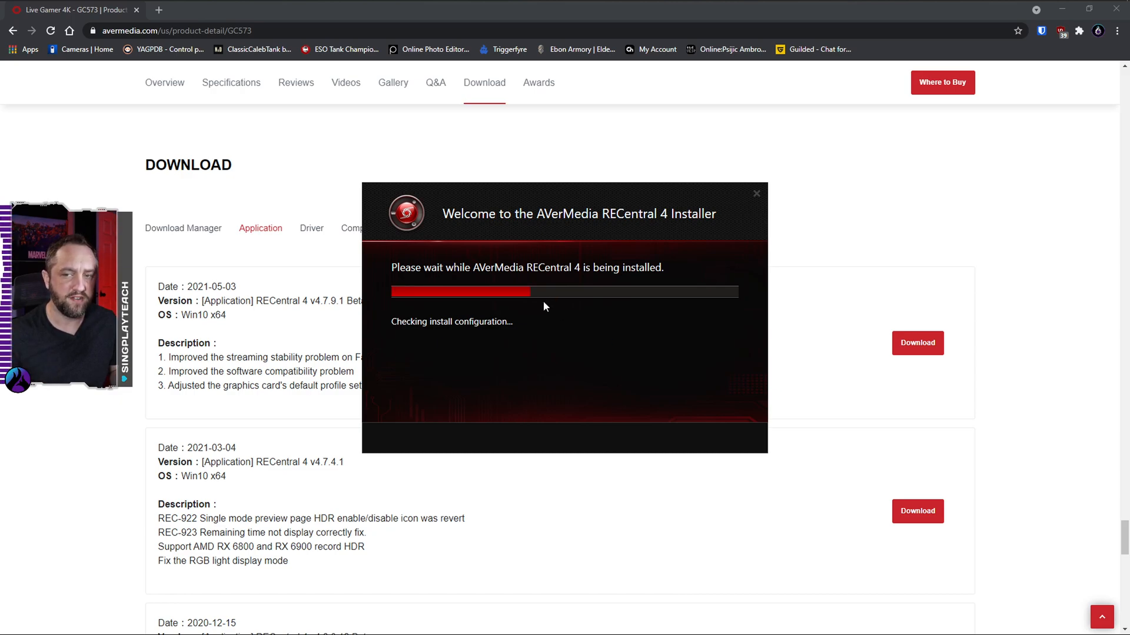
mouse_move(544, 290)
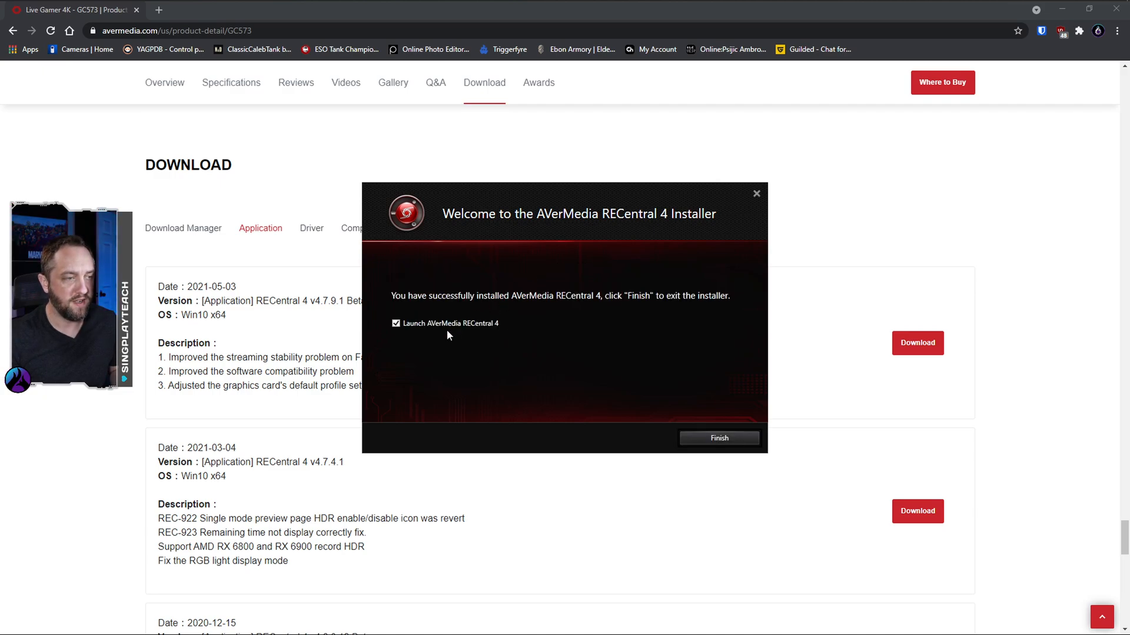
left_click(718, 438)
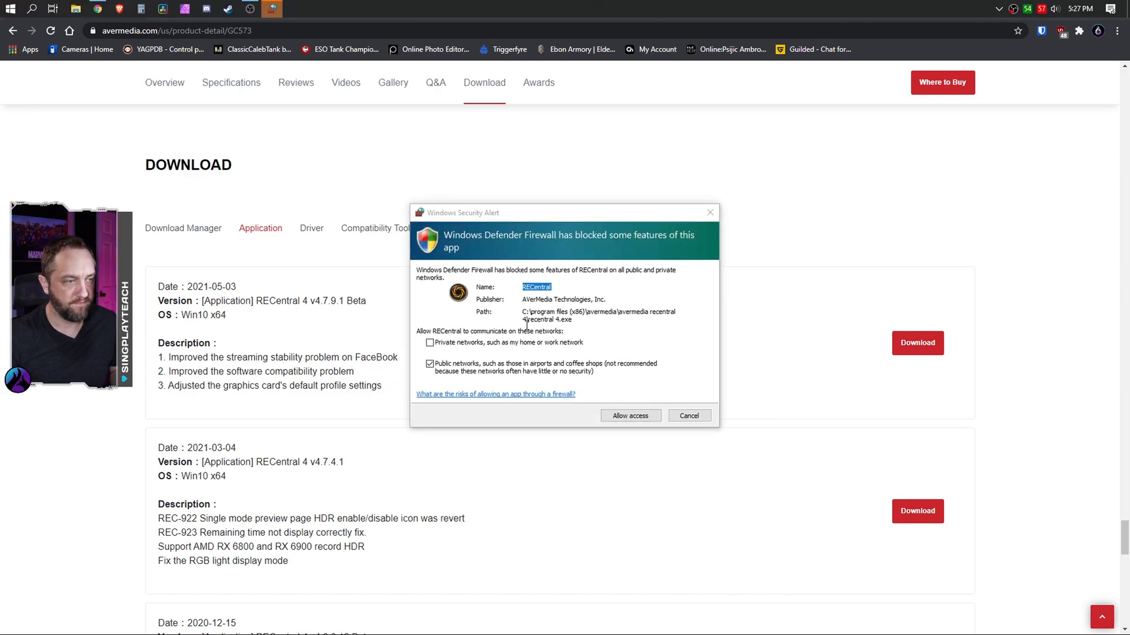
Allow RECentral 4 through the Windows firewall and dismiss its record/stream wizard.
left_click(629, 415)
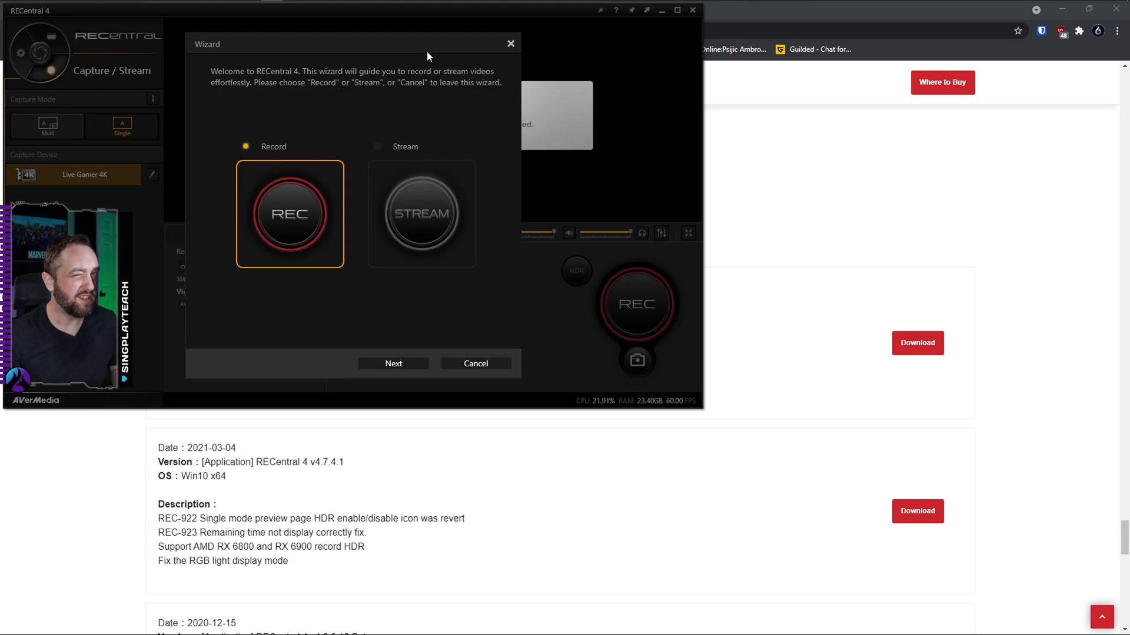
mouse_move(511, 44)
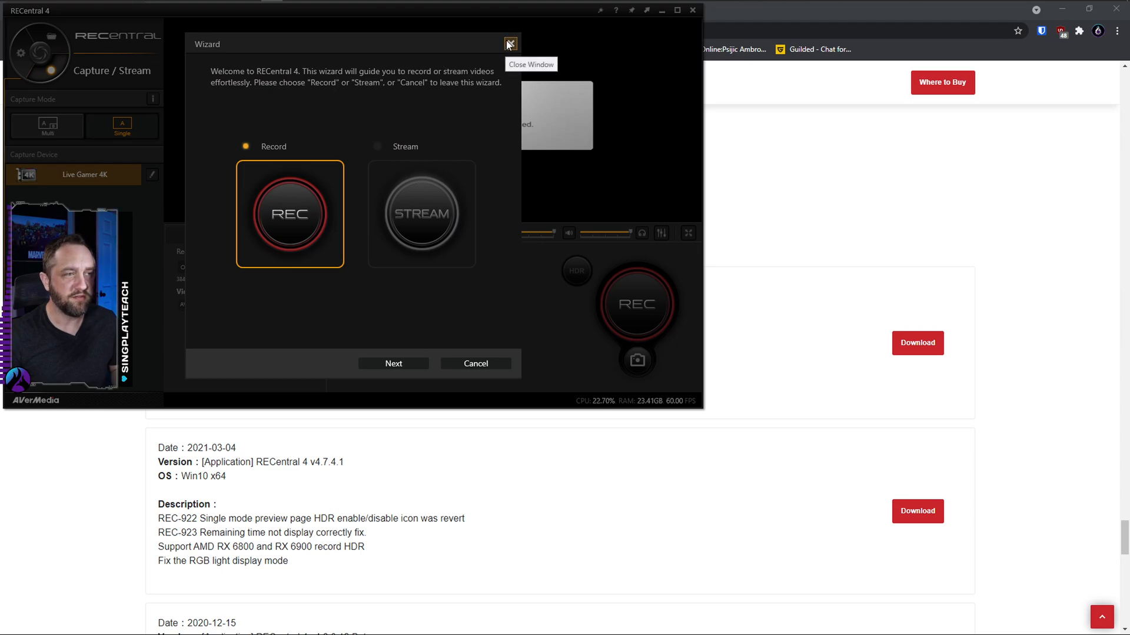
left_click(509, 44)
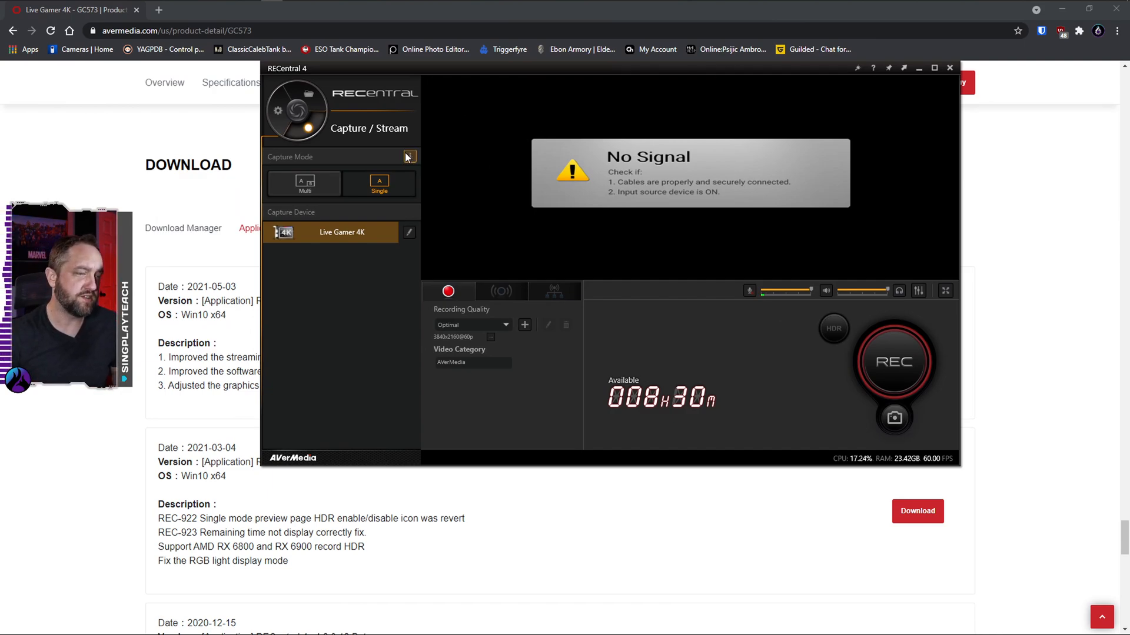
mouse_move(664, 167)
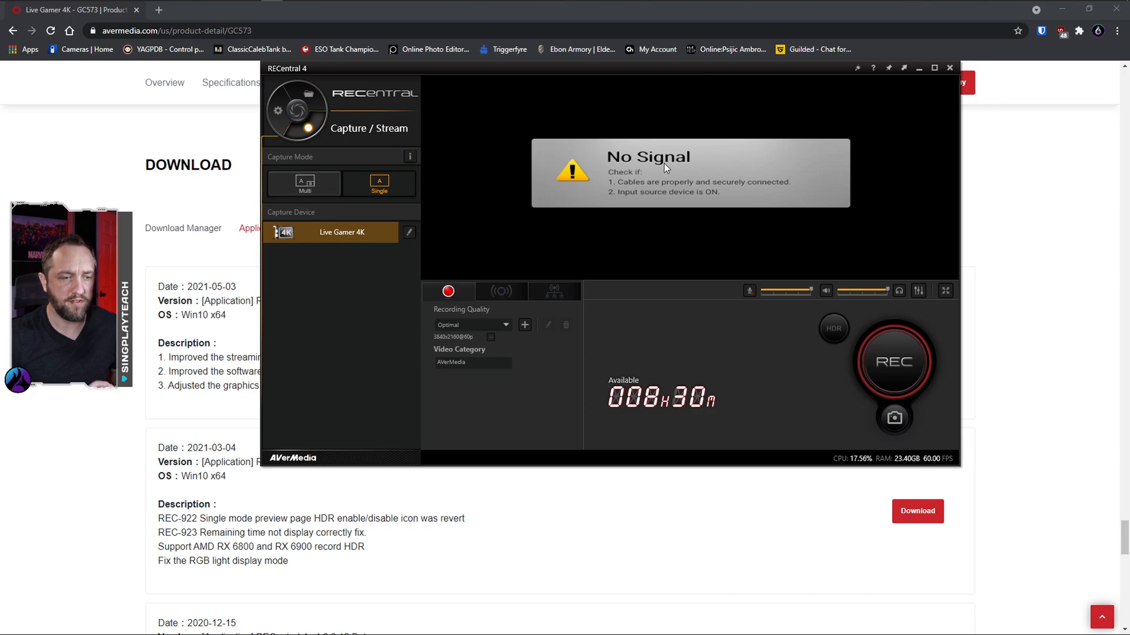
mouse_move(698, 189)
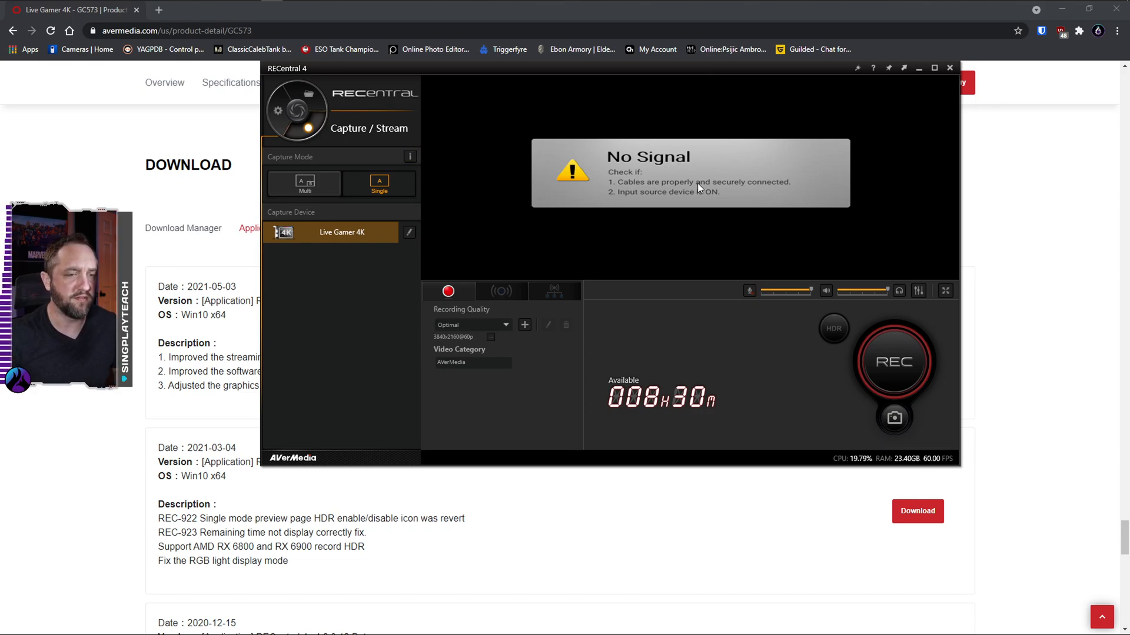
mouse_move(919, 290)
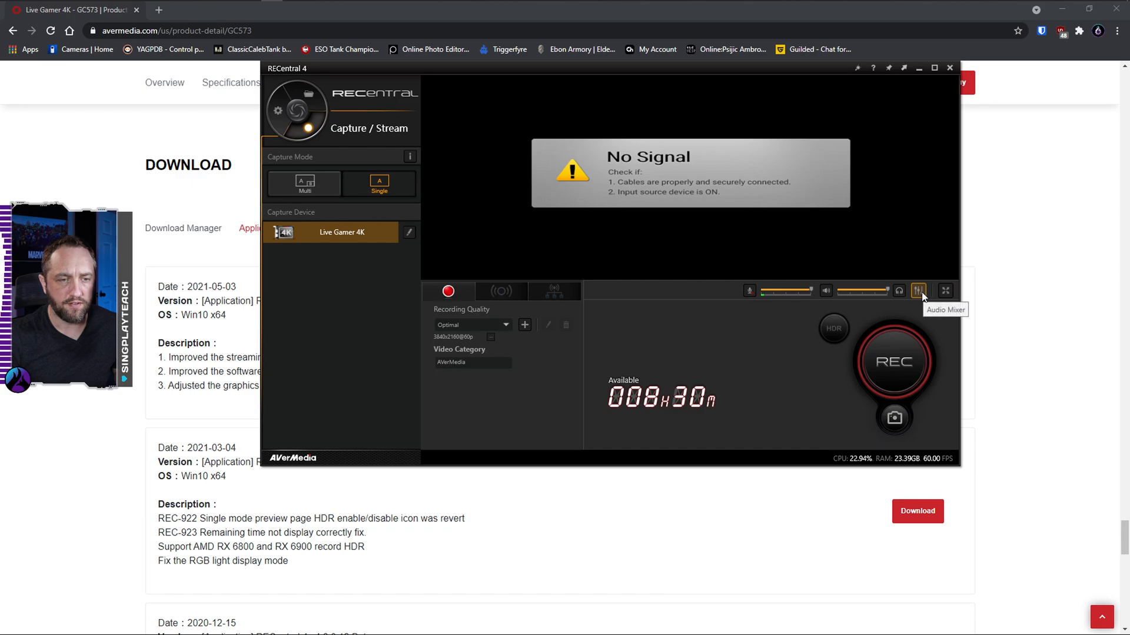
left_click(919, 291)
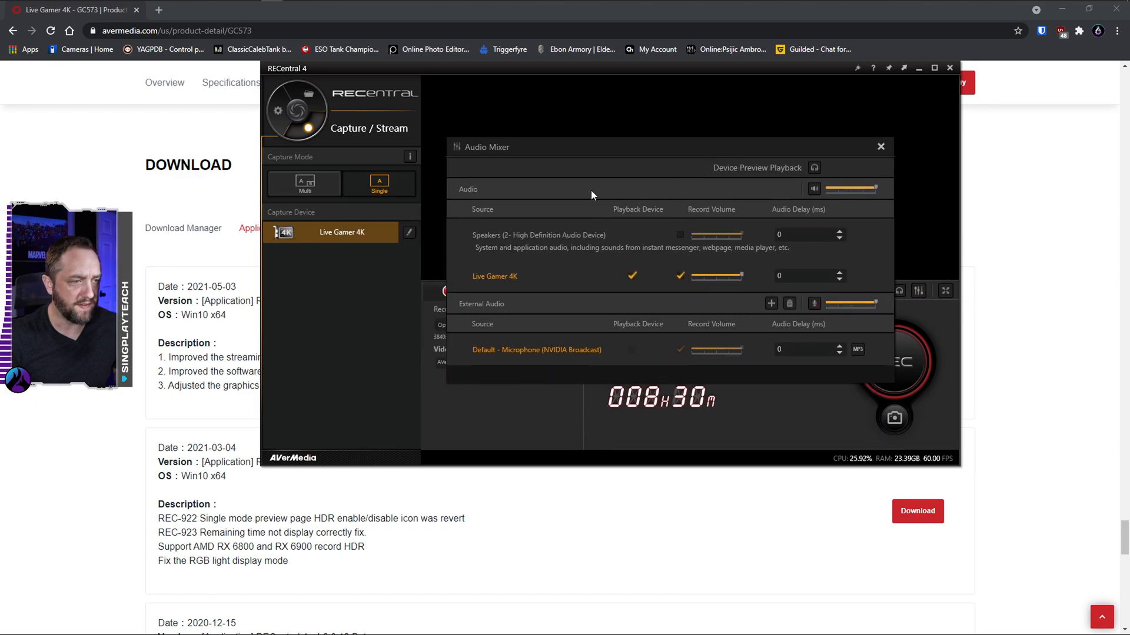
left_click(679, 275)
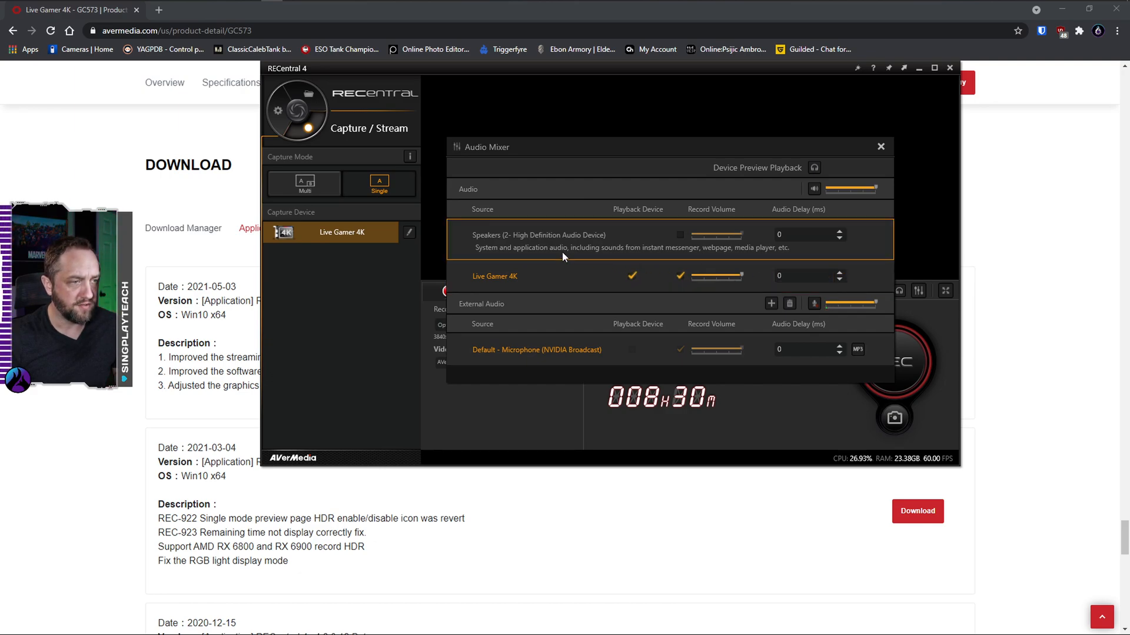
mouse_move(563, 254)
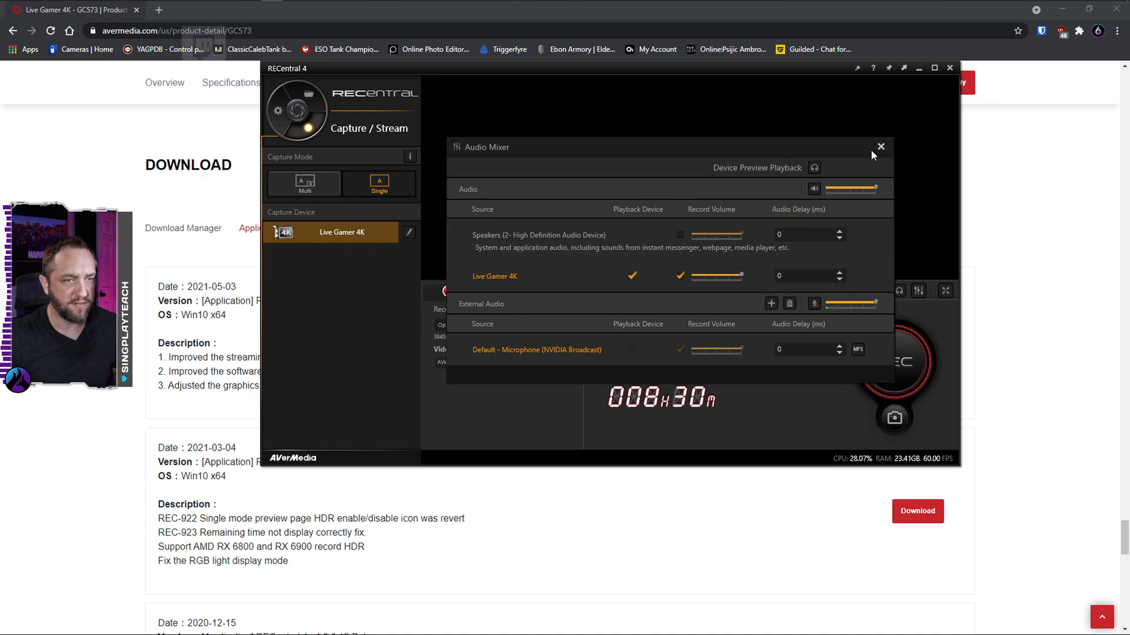
left_click(880, 147)
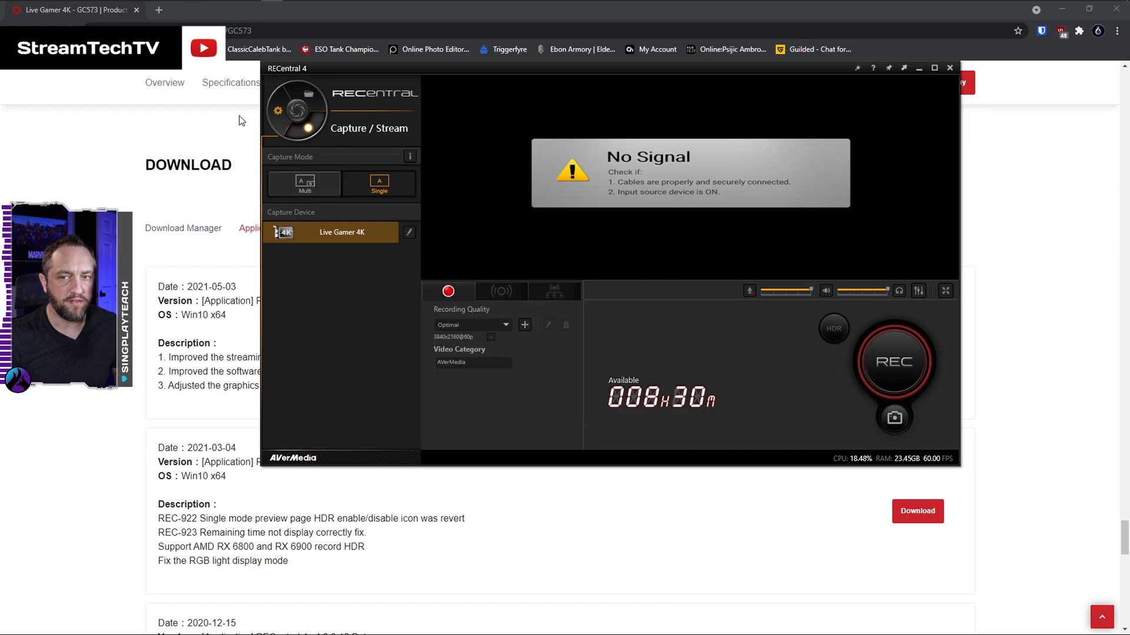
mouse_move(278, 109)
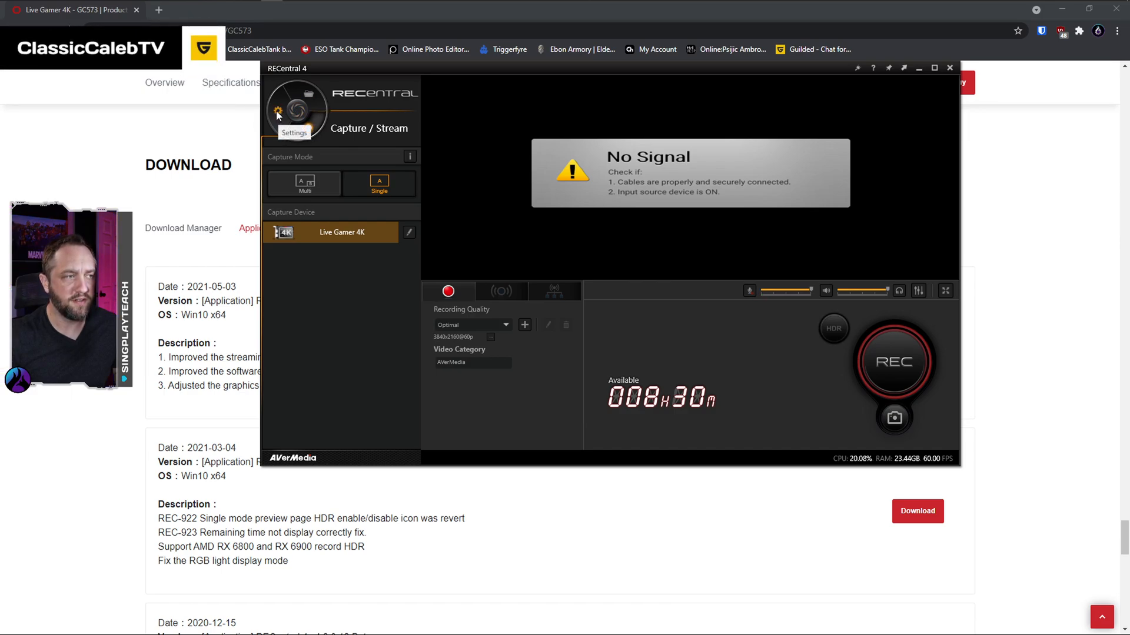
Browse RECentral 4 settings through Shortcuts, Profile Management and About showing version 4.7.9.1.
left_click(278, 112)
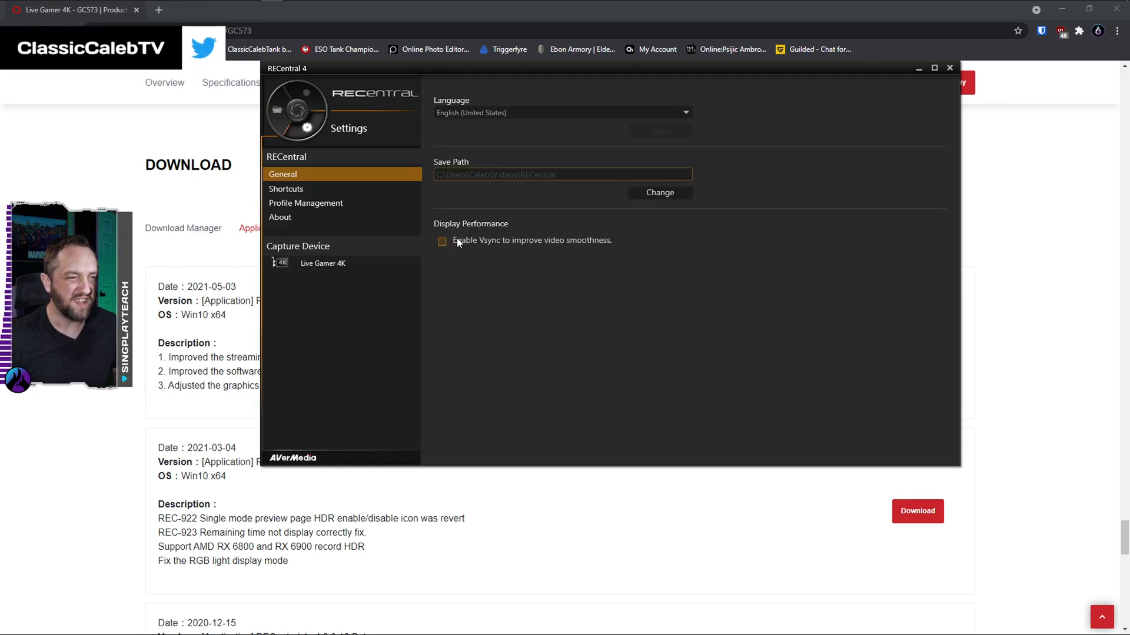
mouse_move(463, 252)
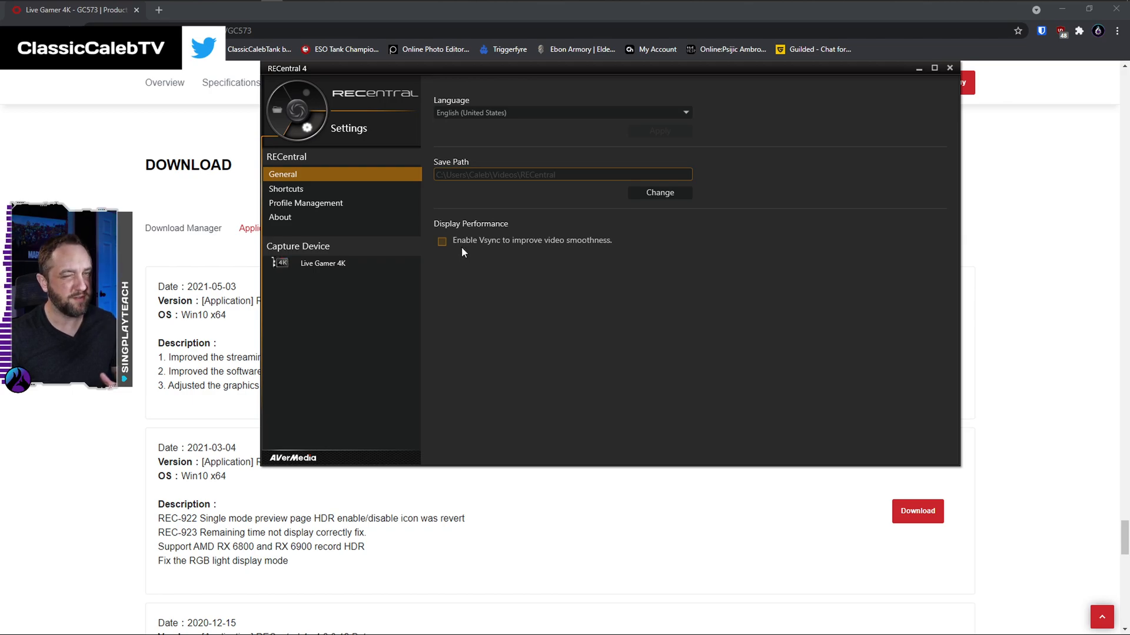
left_click(284, 189)
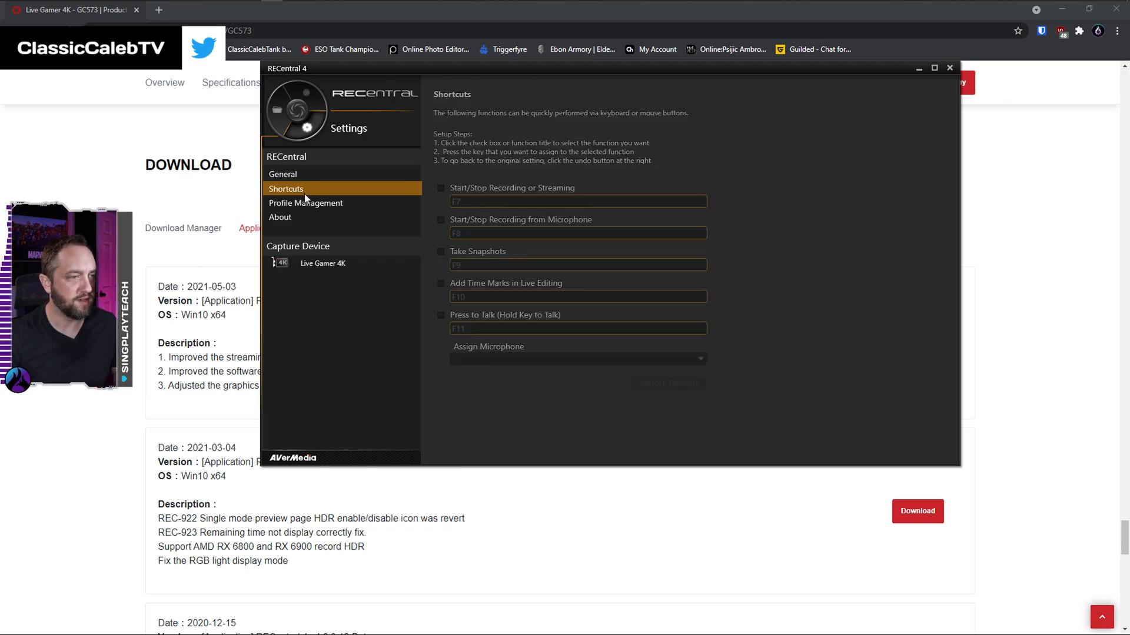
left_click(306, 203)
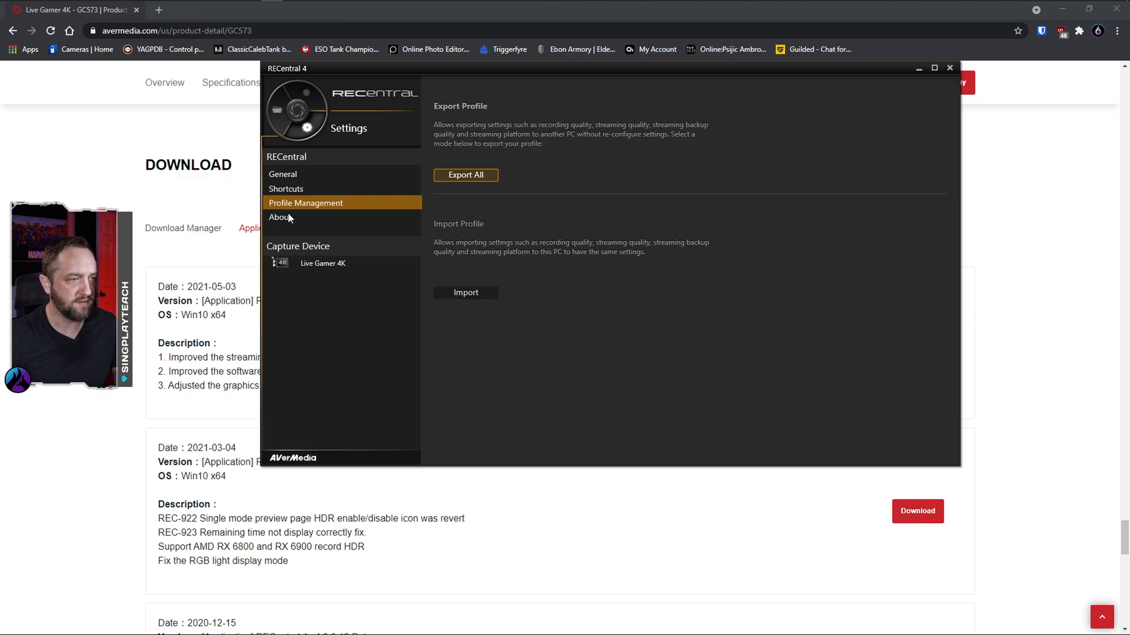
left_click(280, 217)
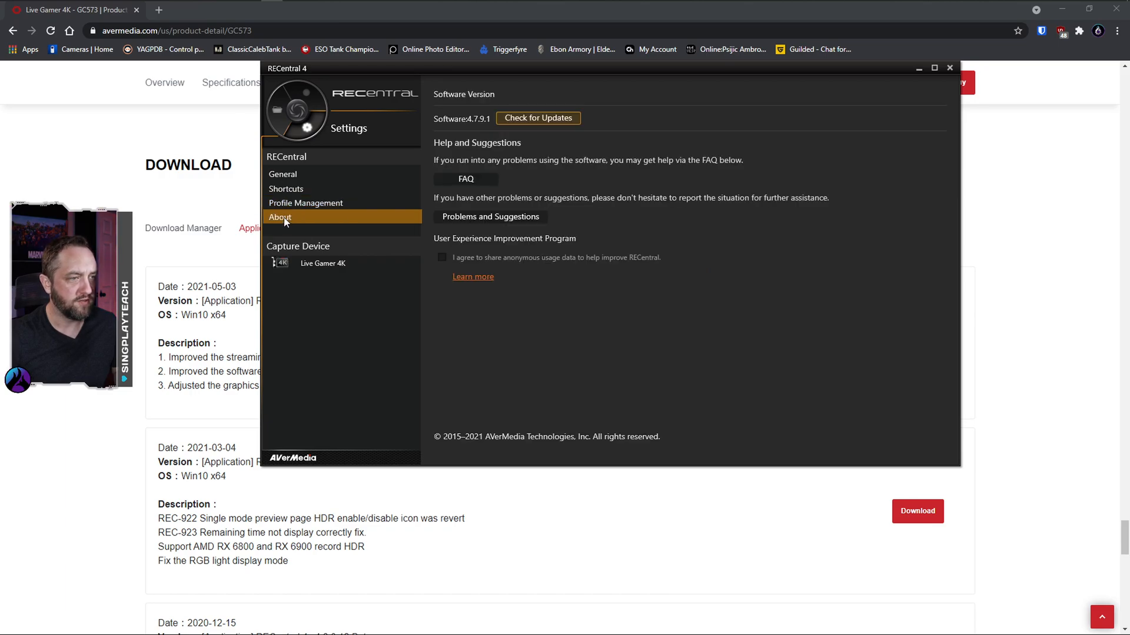
mouse_move(560, 127)
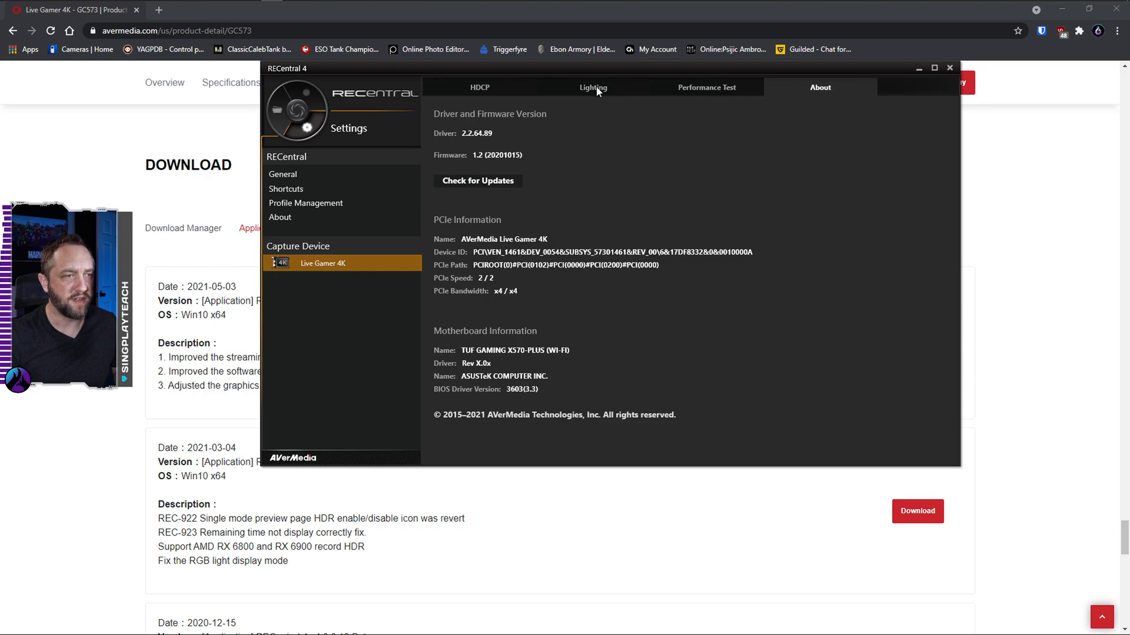
Try Solid red and Pulsing RGB lighting on the Live Gamer 4K, settle on Dreamy and close settings.
left_click(593, 87)
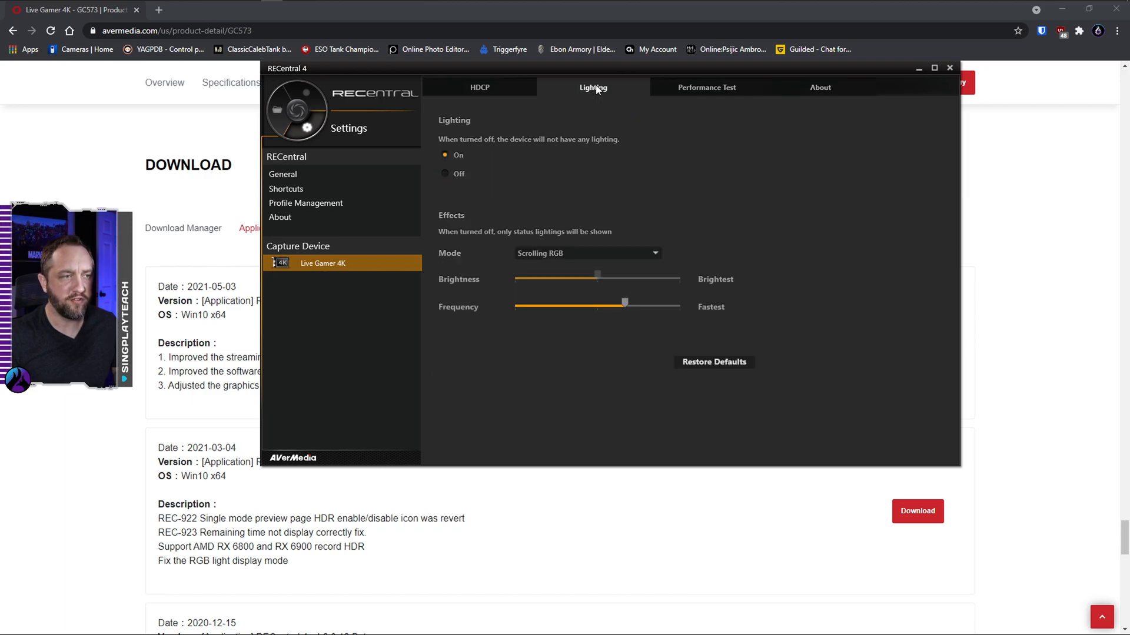
mouse_move(463, 182)
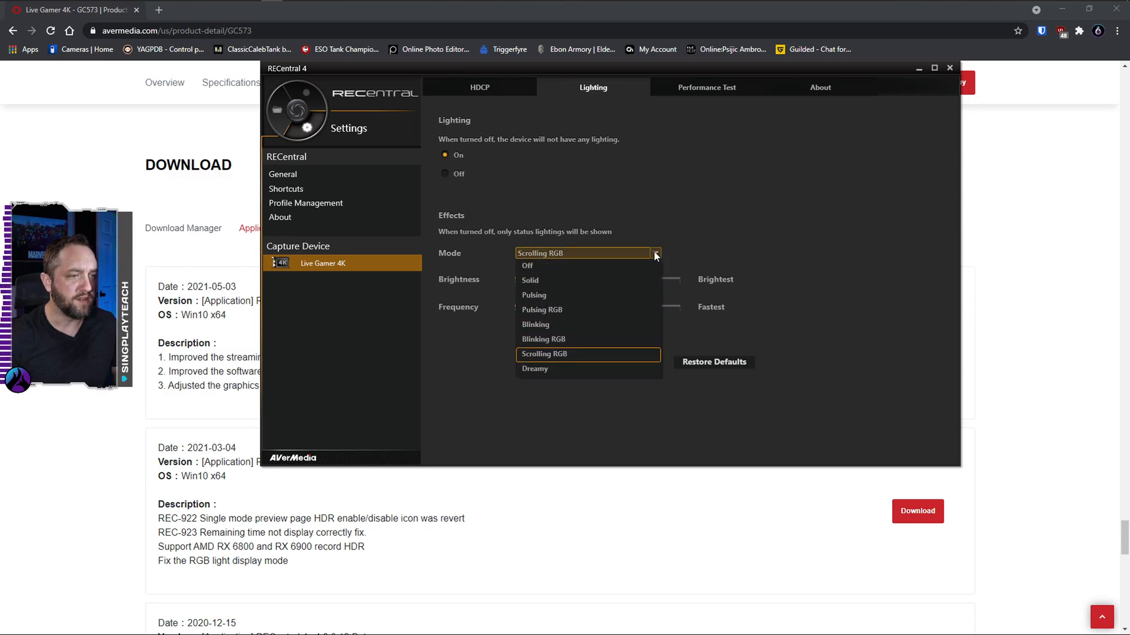
left_click(529, 280)
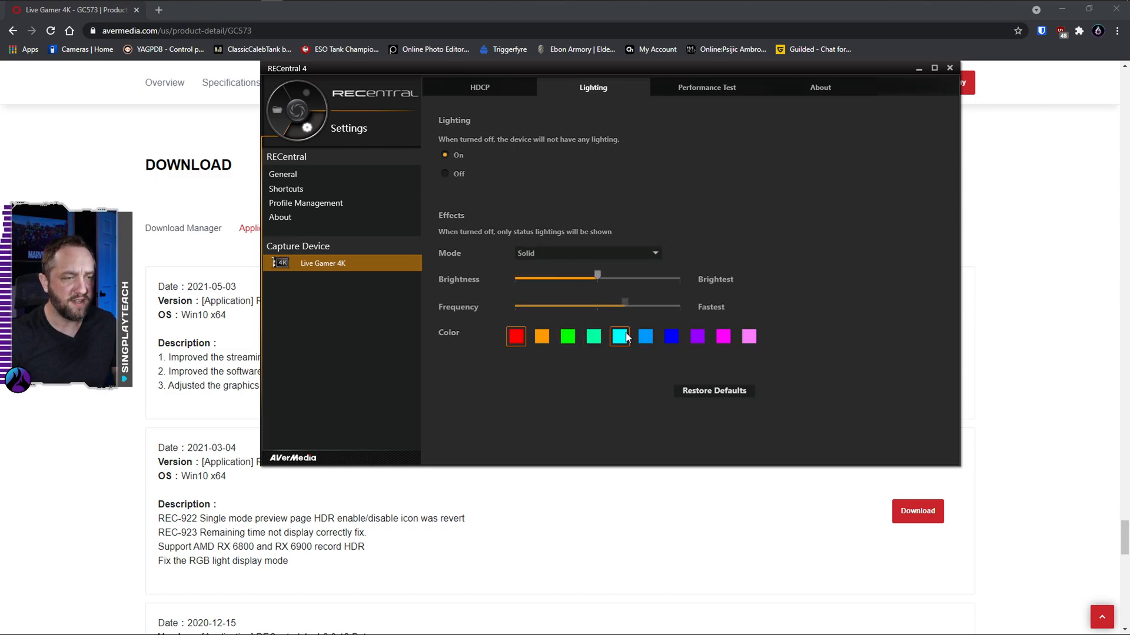
left_click(516, 337)
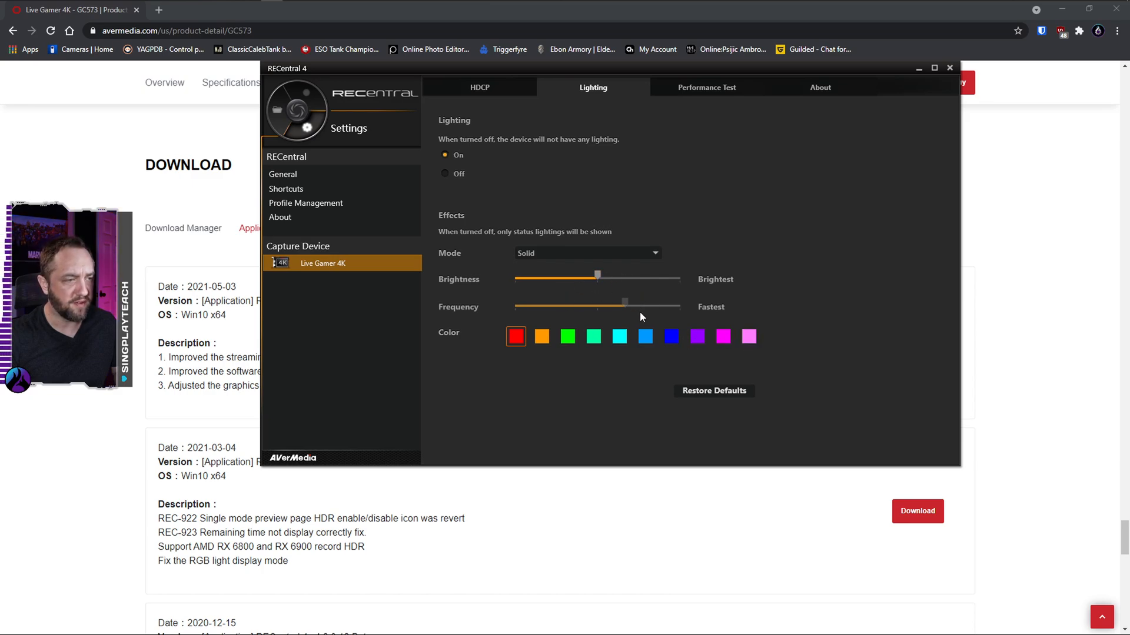
mouse_move(604, 291)
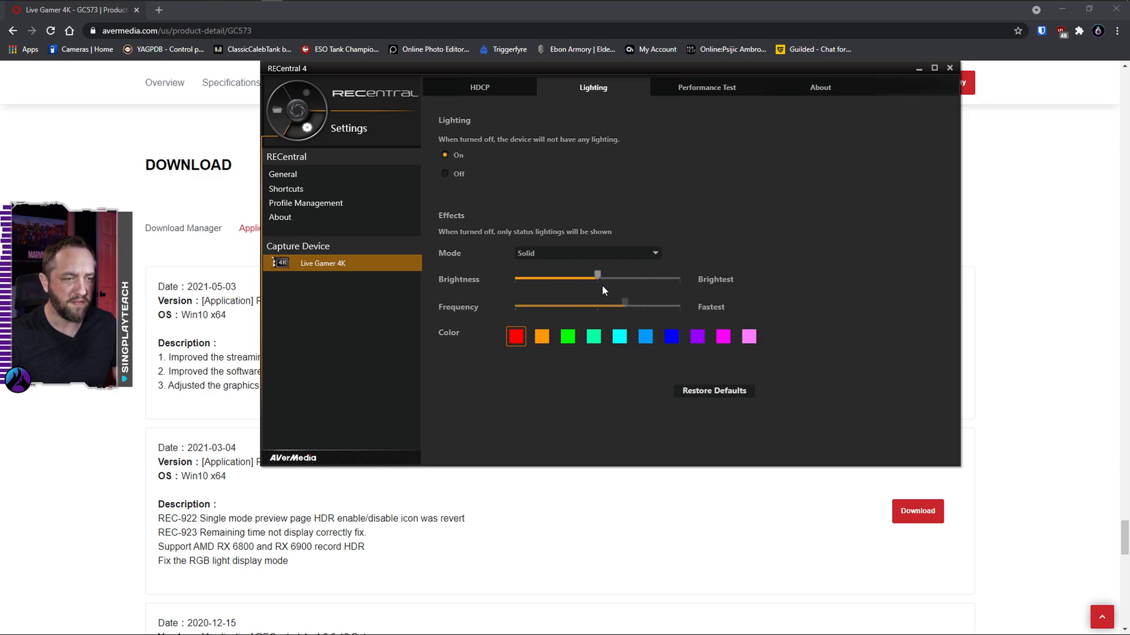
left_click(586, 253)
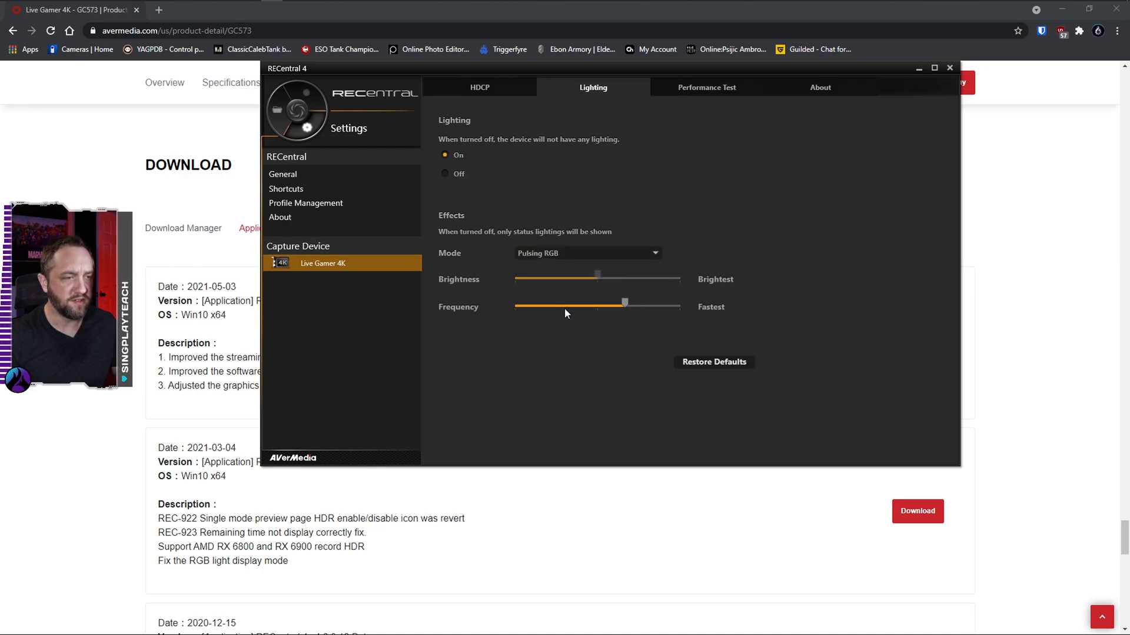
left_click(586, 252)
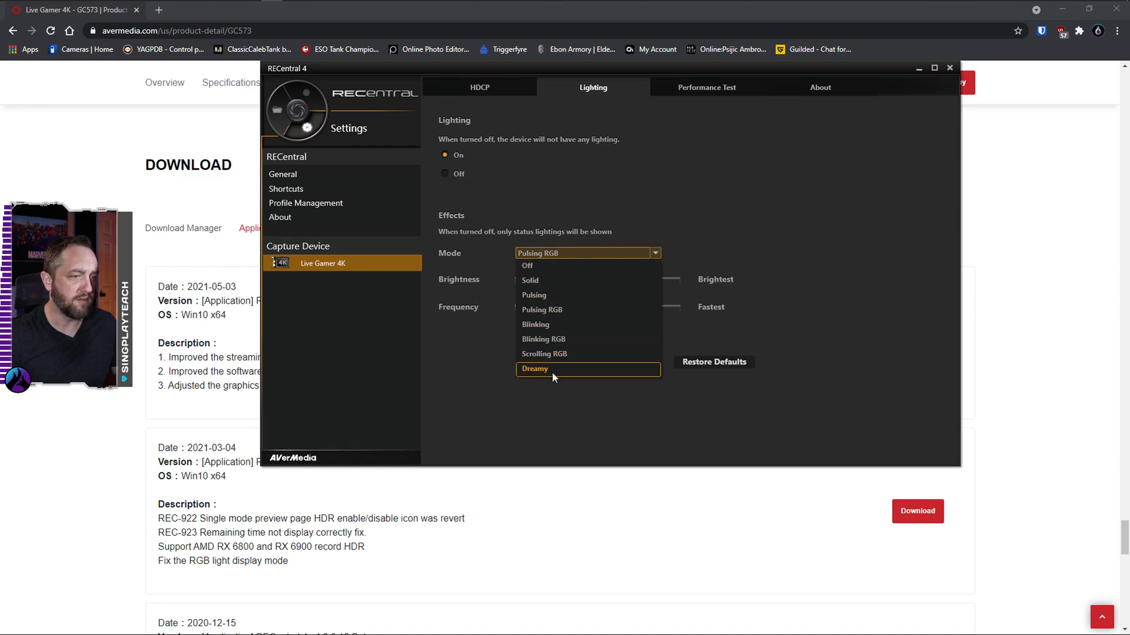
left_click(534, 368)
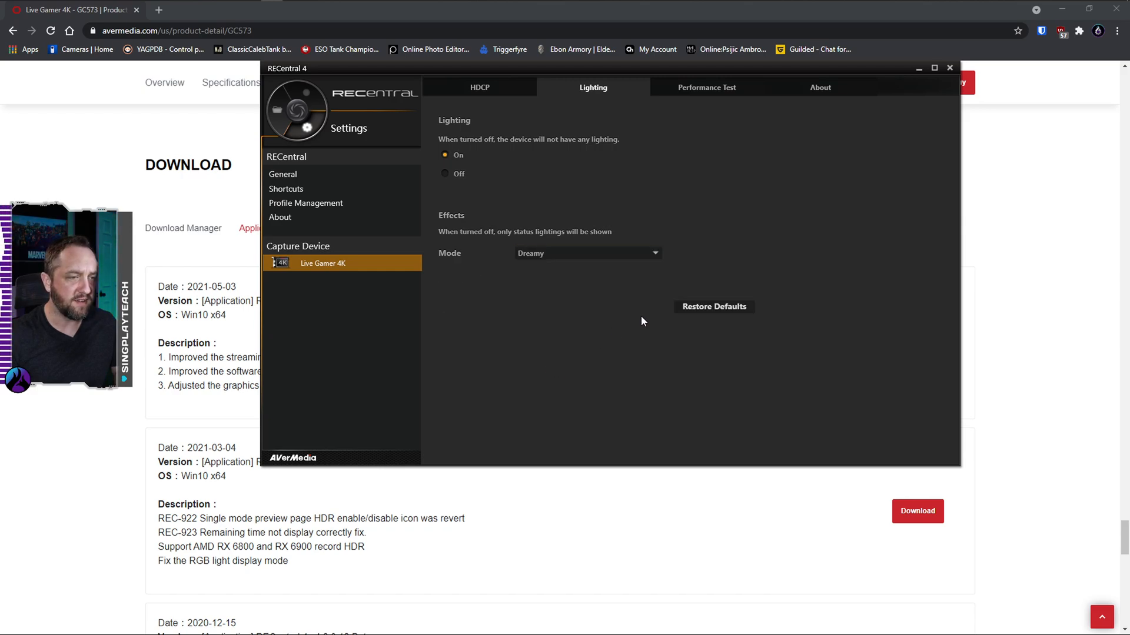
mouse_move(686, 272)
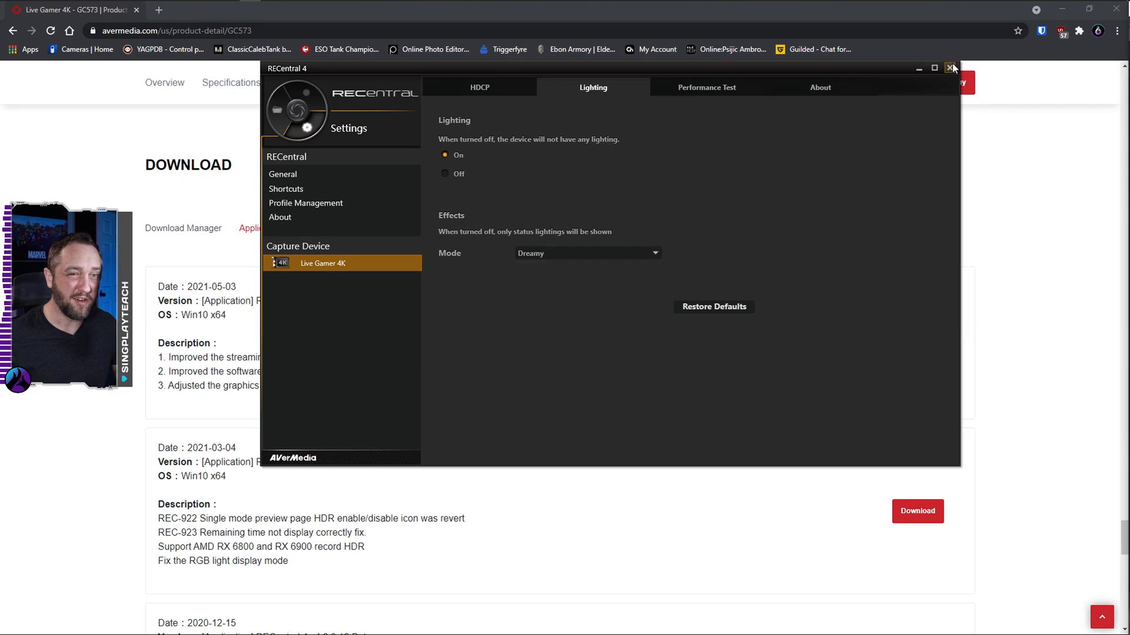
left_click(952, 69)
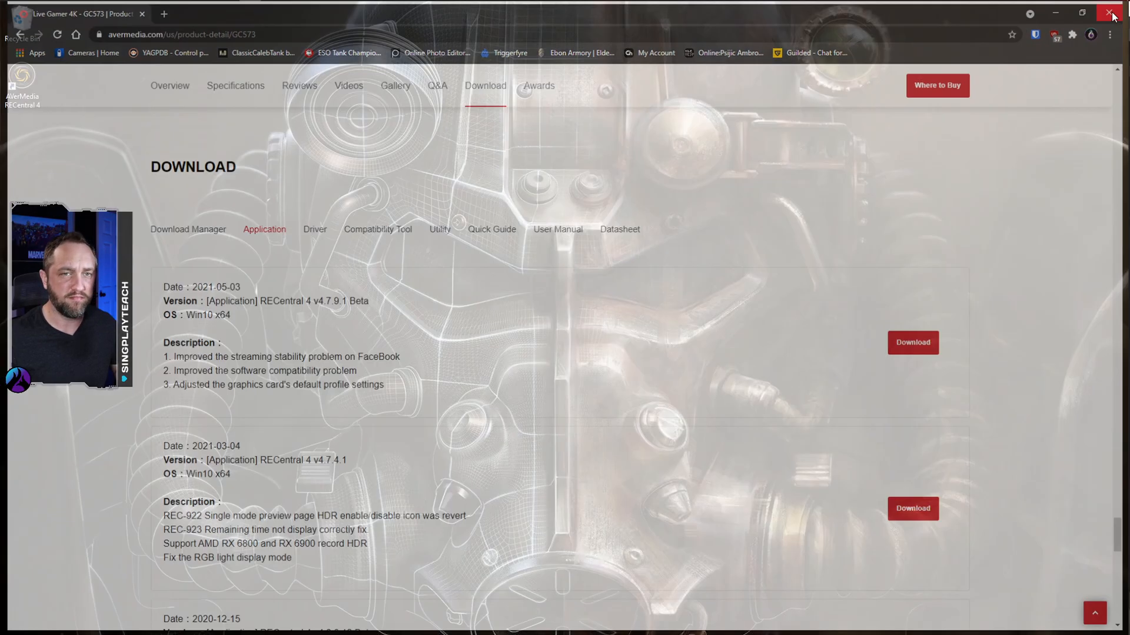
Close the AVerMedia browser window and start a new OBS Video Capture Device source named Avermedia4K.
left_click(1112, 13)
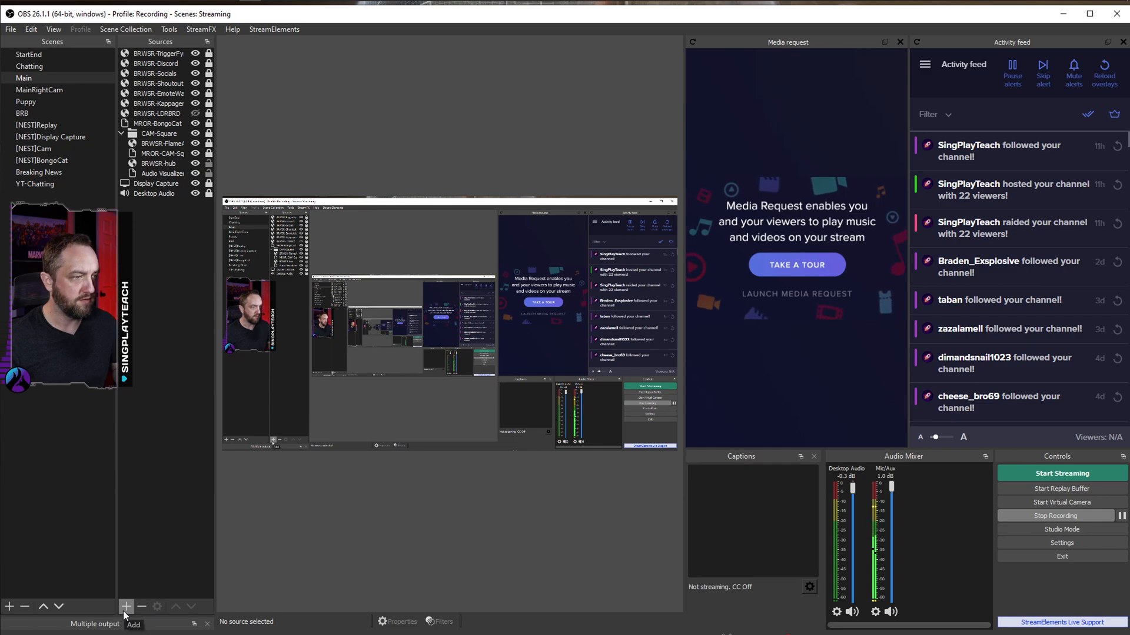
left_click(126, 606)
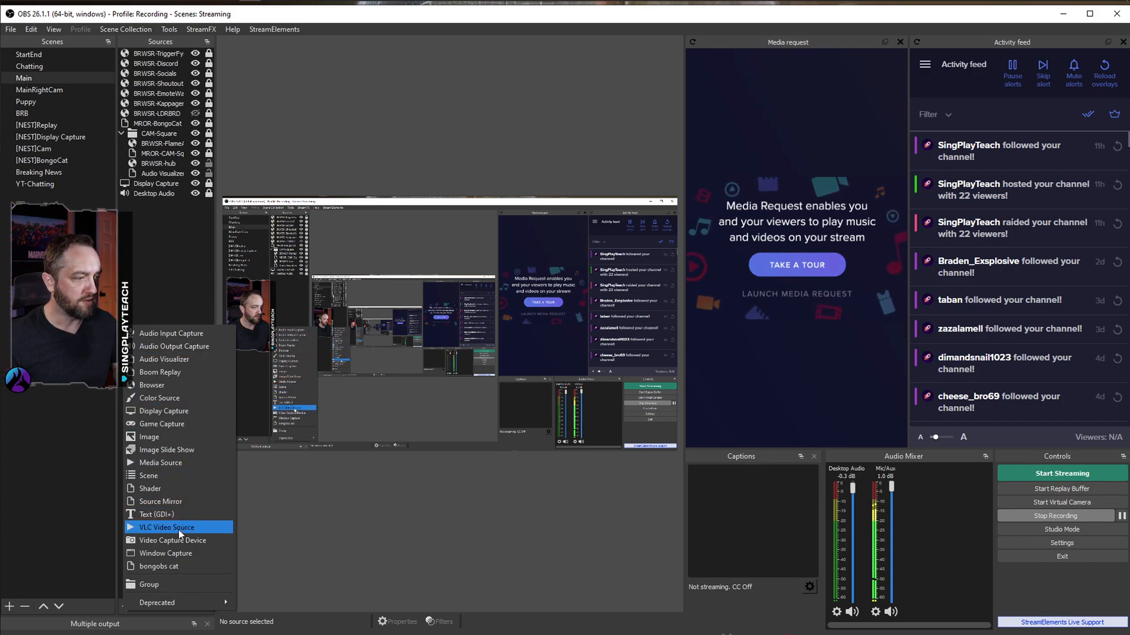
mouse_move(173, 540)
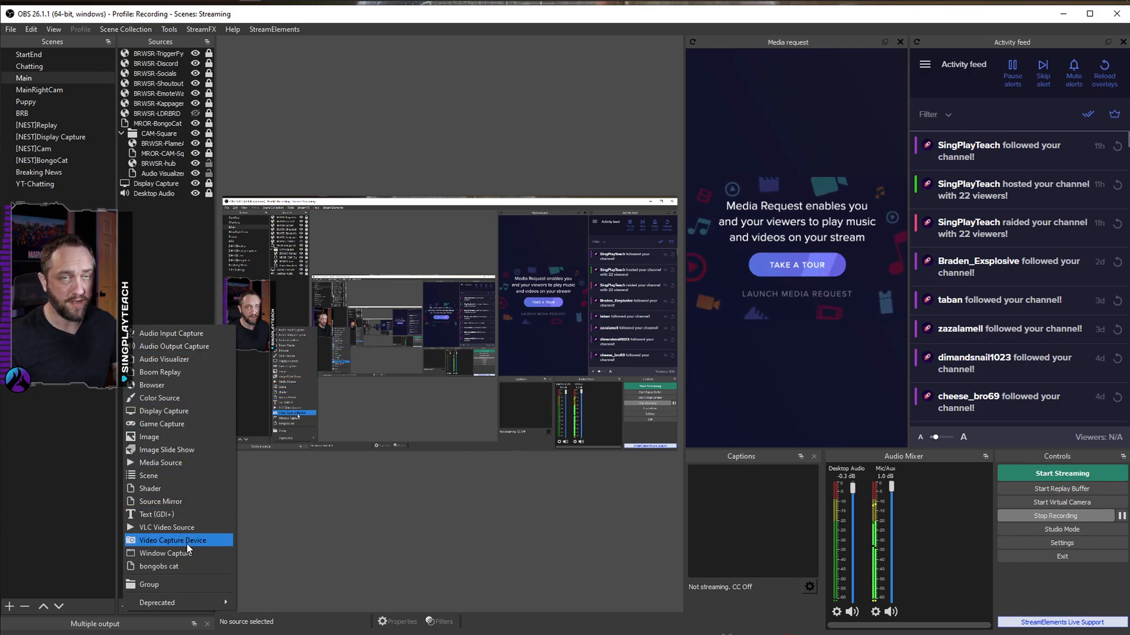
left_click(172, 540)
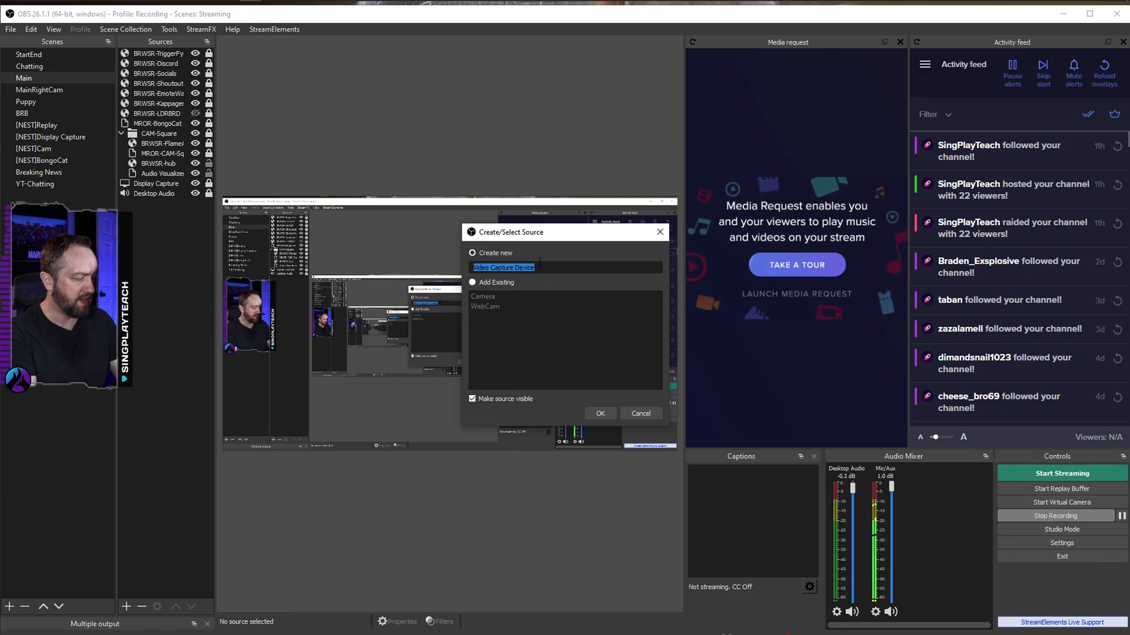
type("Avermedia4K")
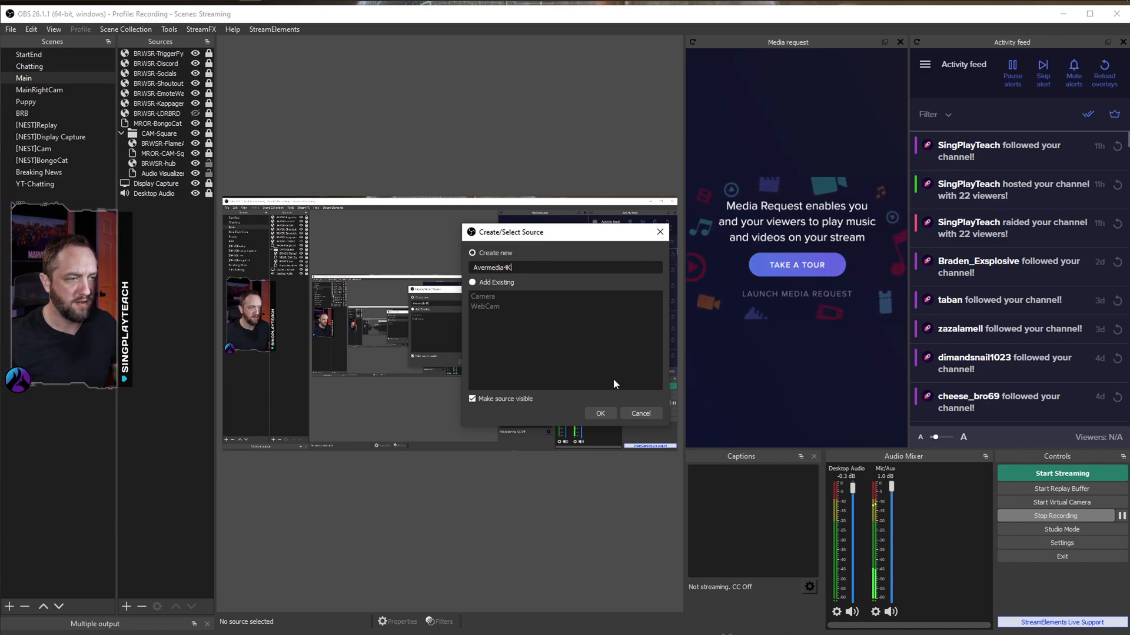
Create the Avermedia4K source on the AVerMedia HD Capture GC573 1 device with Device Default resolution.
left_click(599, 412)
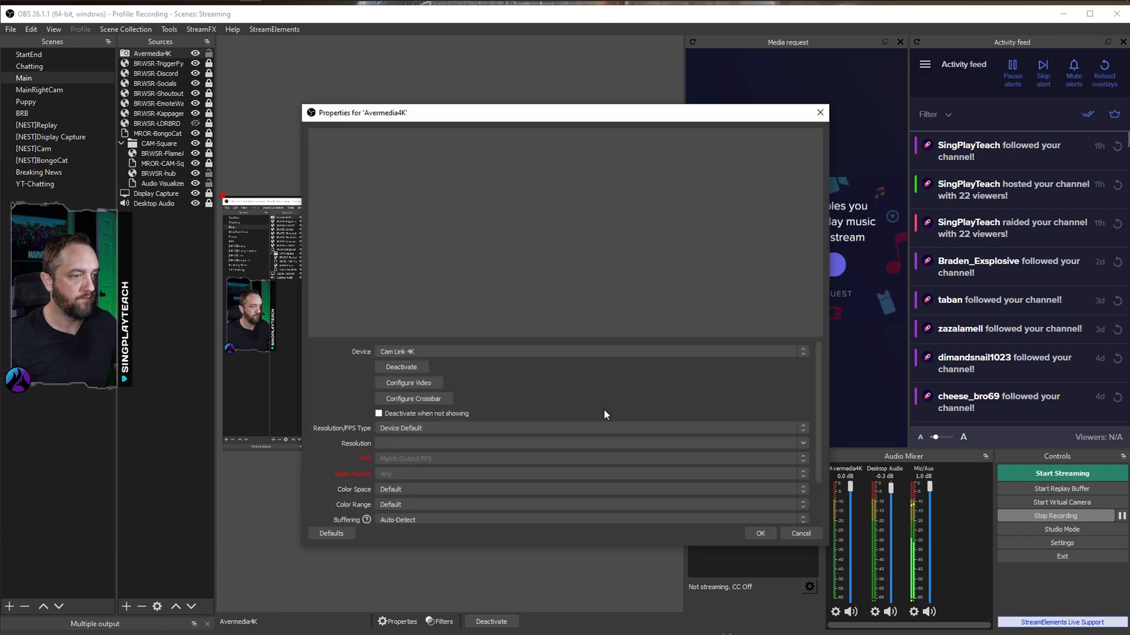
left_click(616, 303)
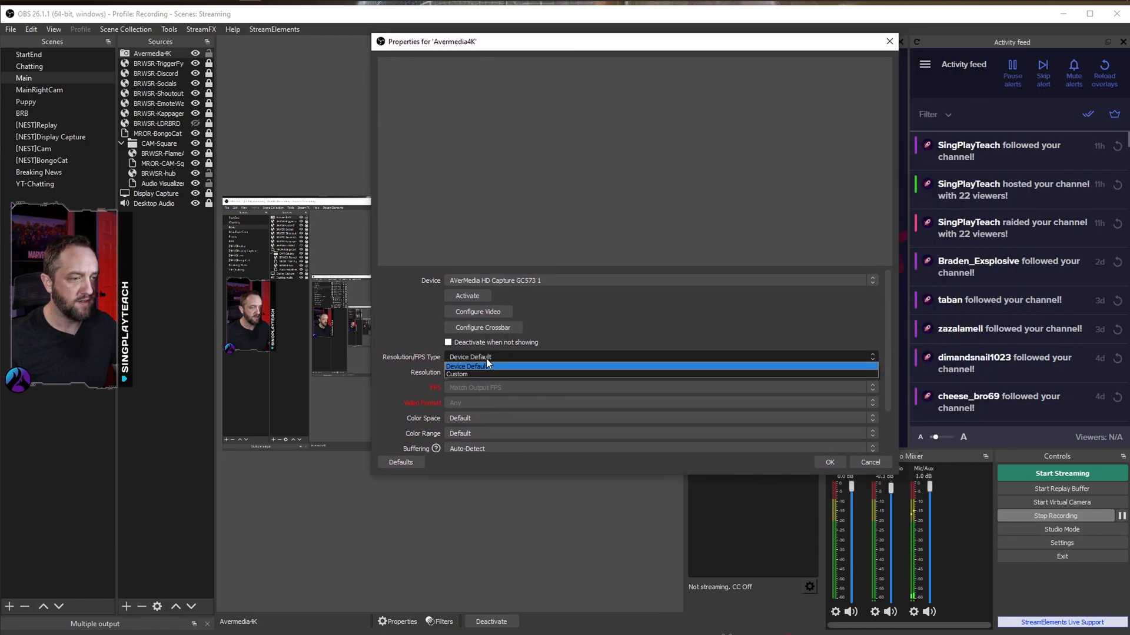
left_click(470, 357)
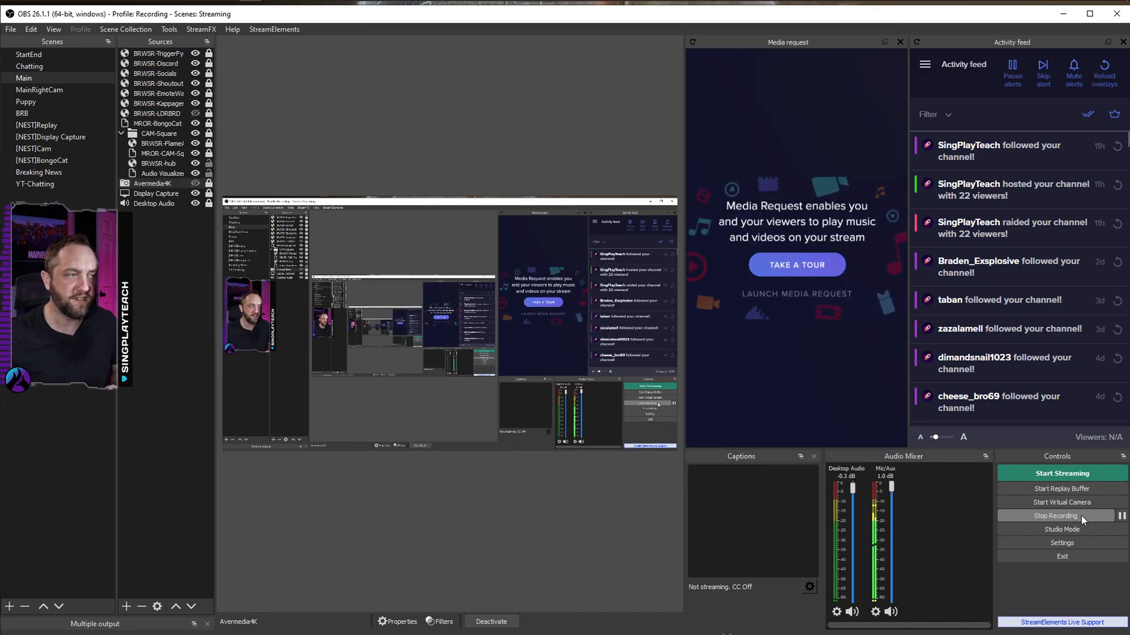
Open a Windowed Projector preview of the Avermedia4K source showing the PlayStation home screen.
left_click(159, 173)
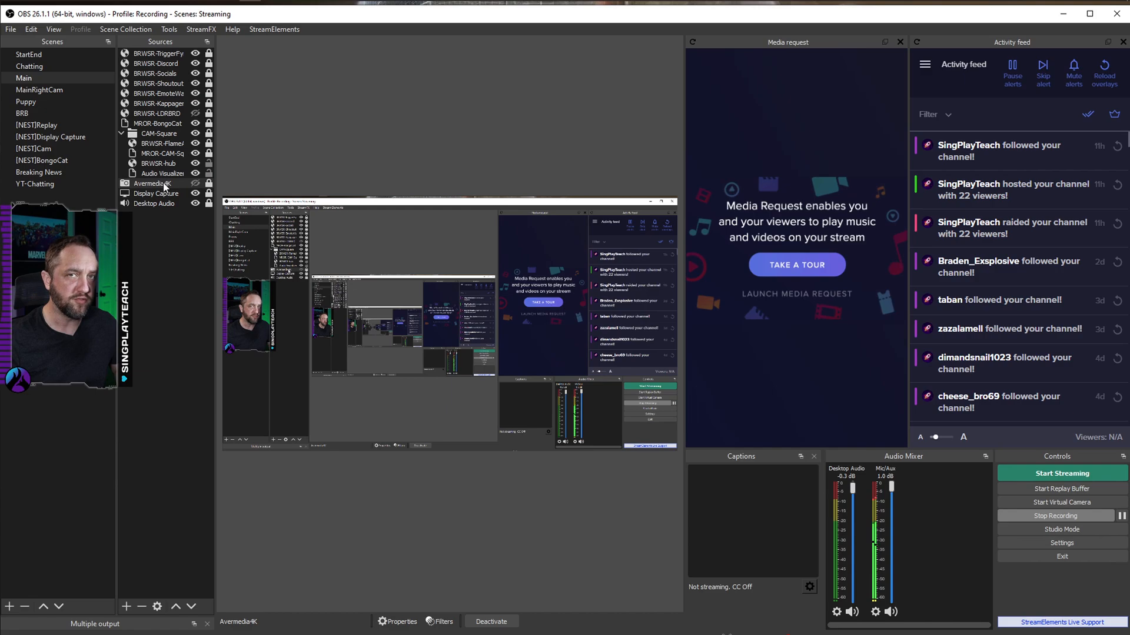
right_click(152, 183)
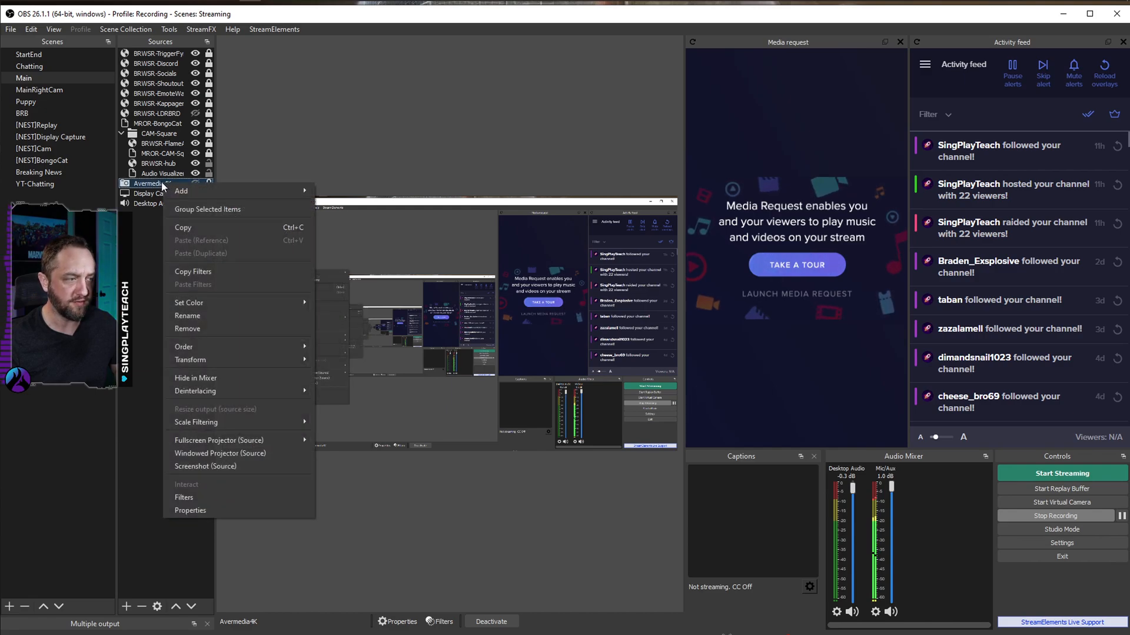
mouse_move(238, 423)
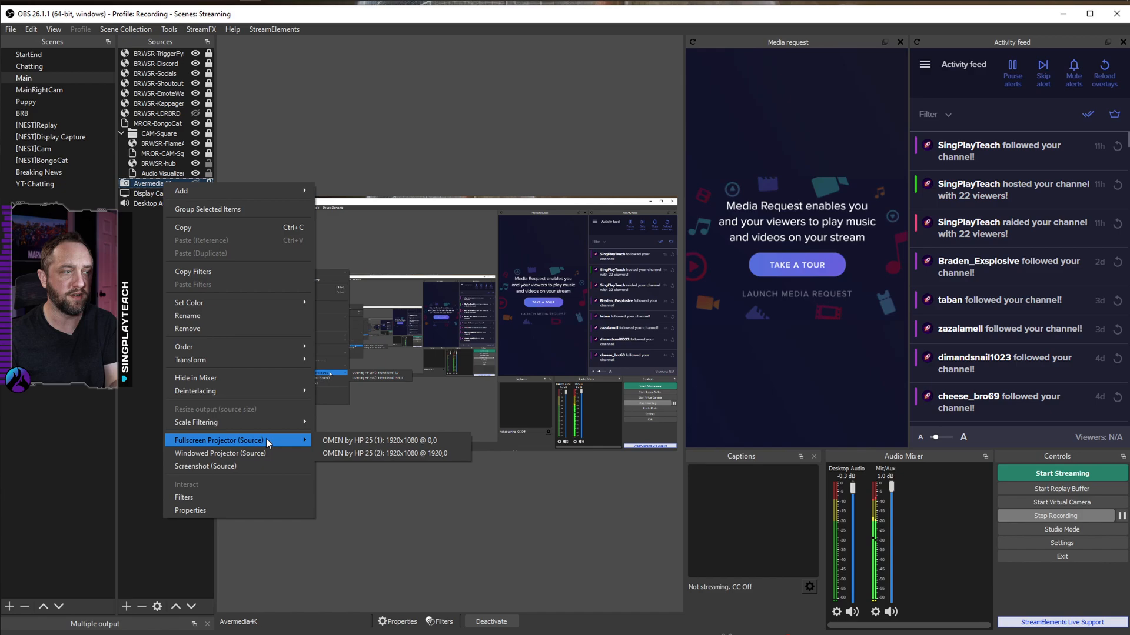
mouse_move(220, 453)
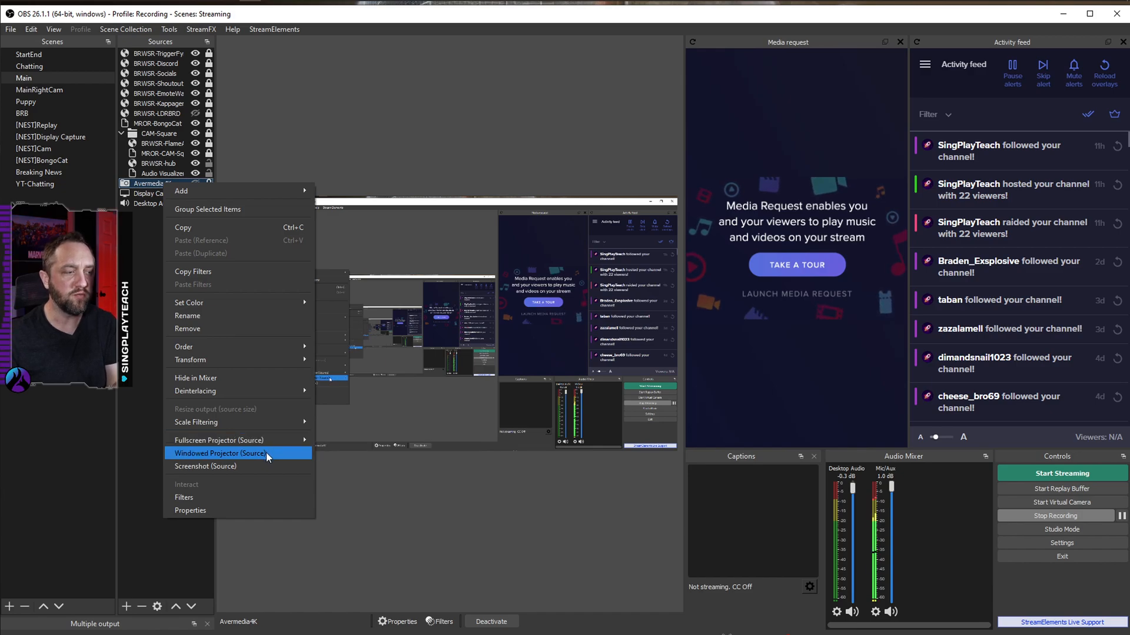
left_click(220, 453)
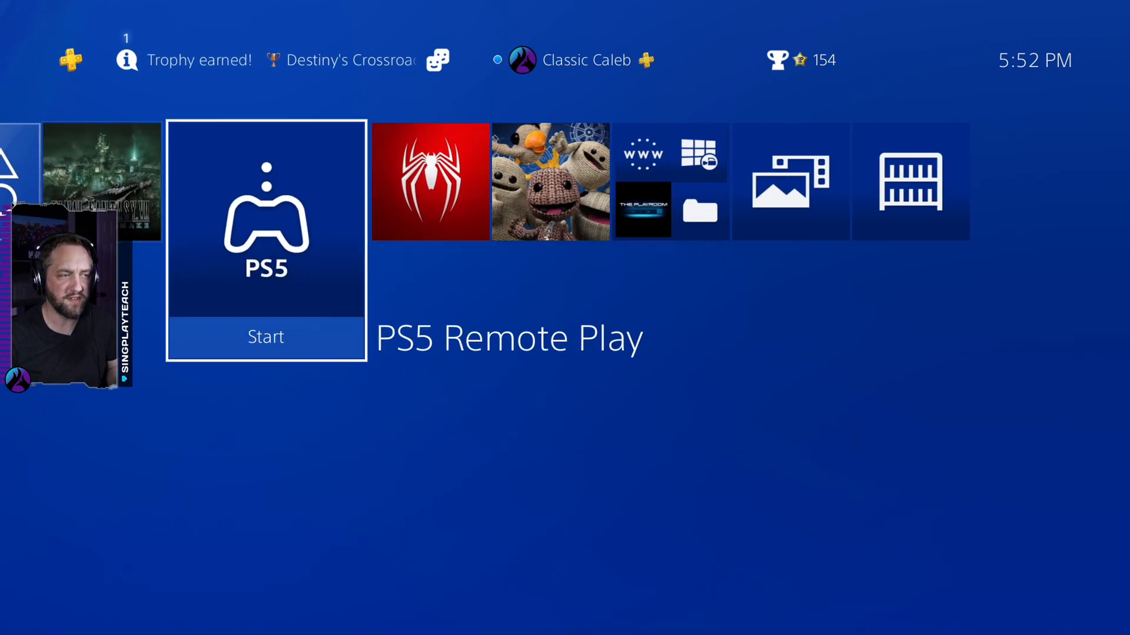
View the PS4 home screen in the projector and return to the OBS main window.
scroll("left", 3)
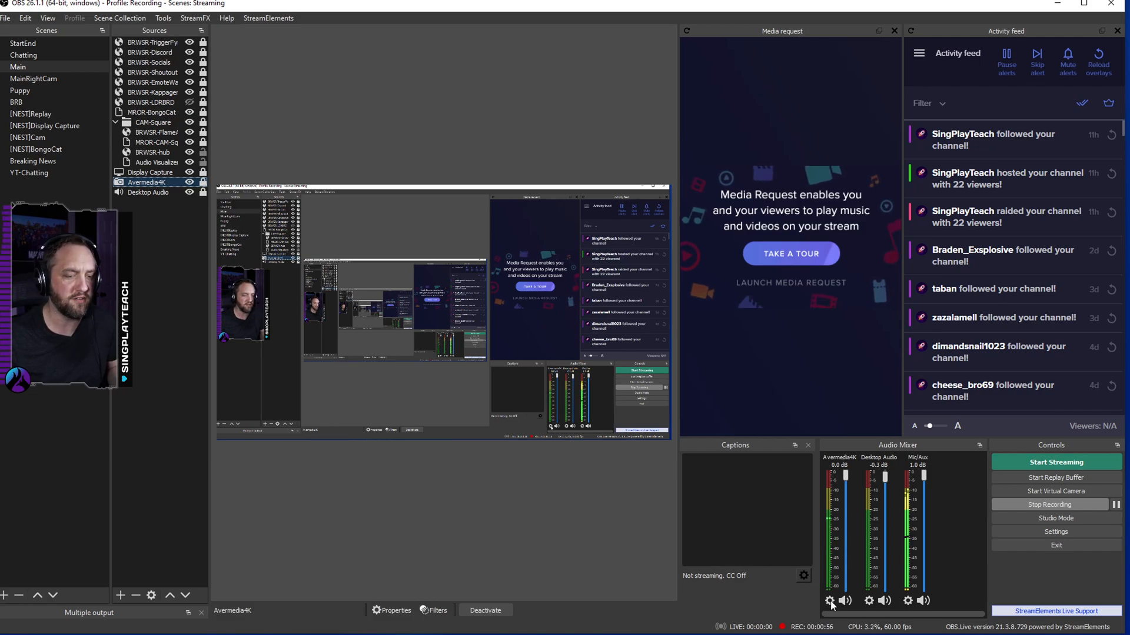
Set Avermedia4K's Audio Monitoring to Monitor Only (mute output) in Advanced Audio Properties.
left_click(829, 600)
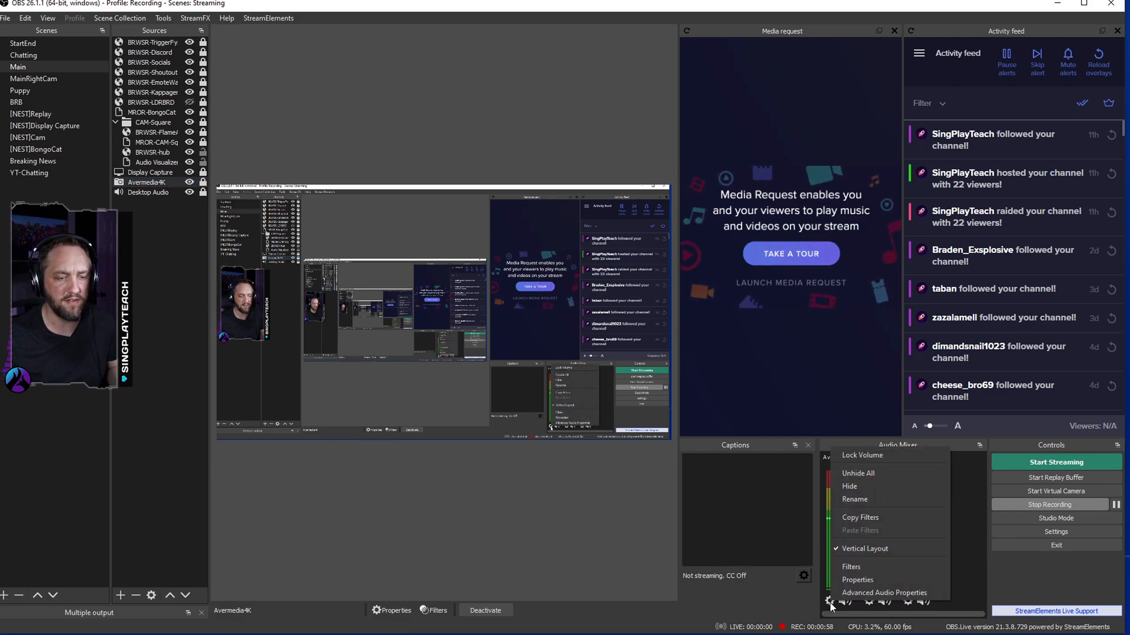
mouse_move(884, 592)
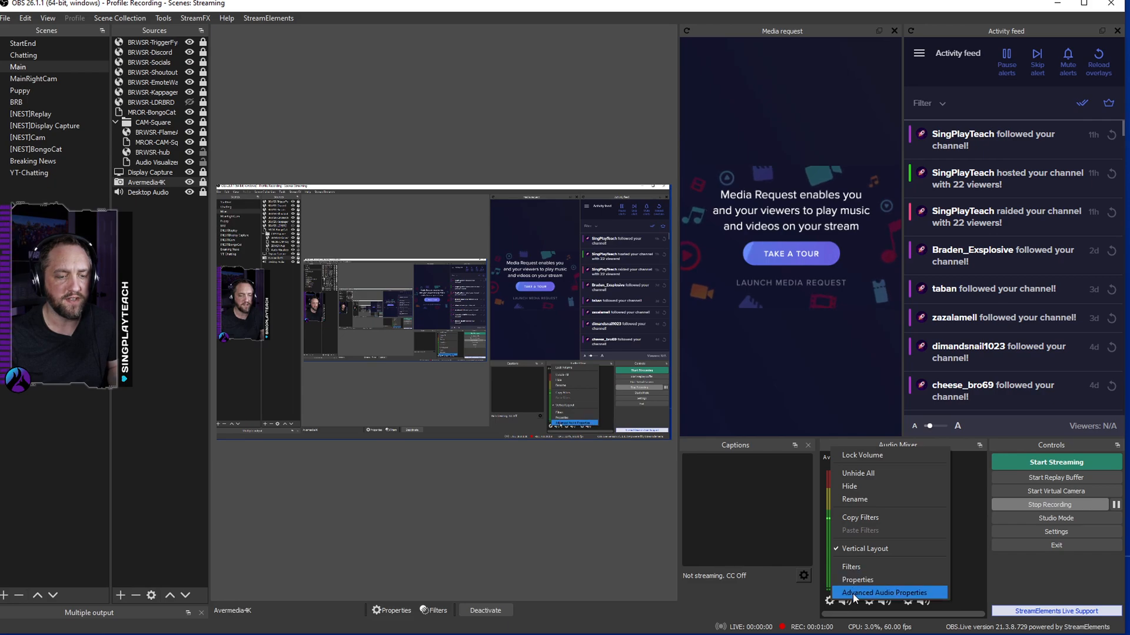
left_click(882, 593)
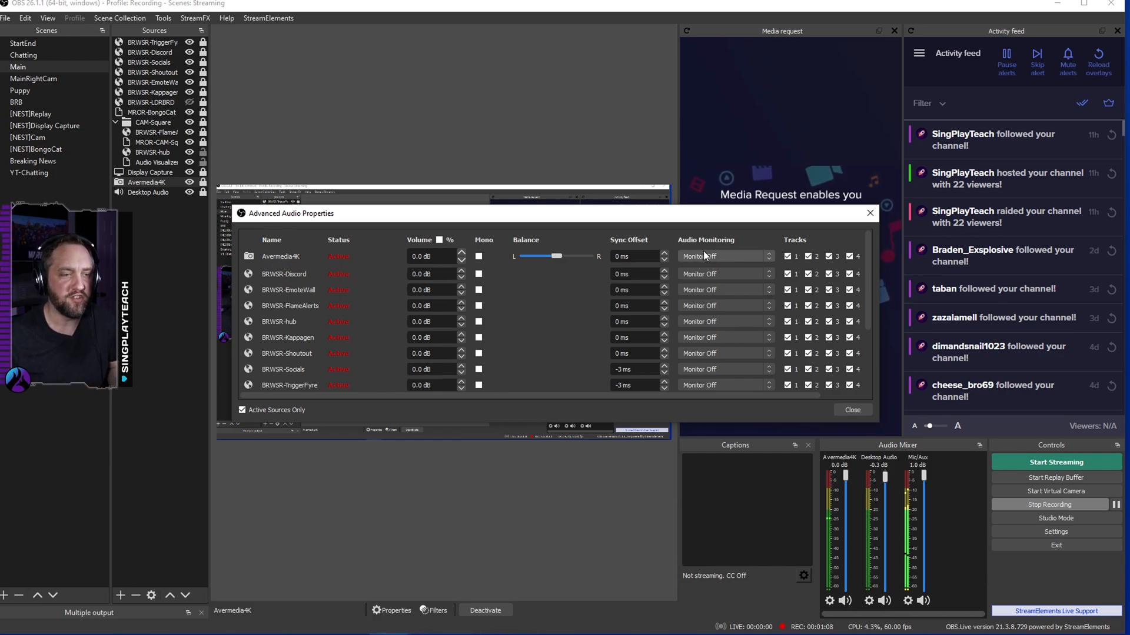
left_click(723, 255)
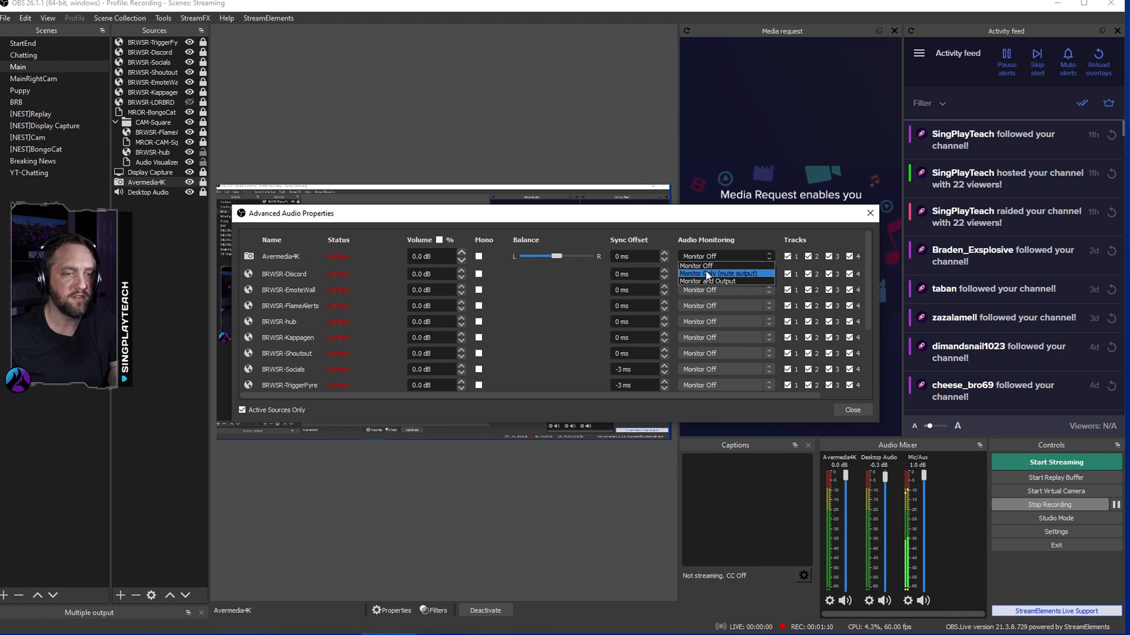
left_click(720, 273)
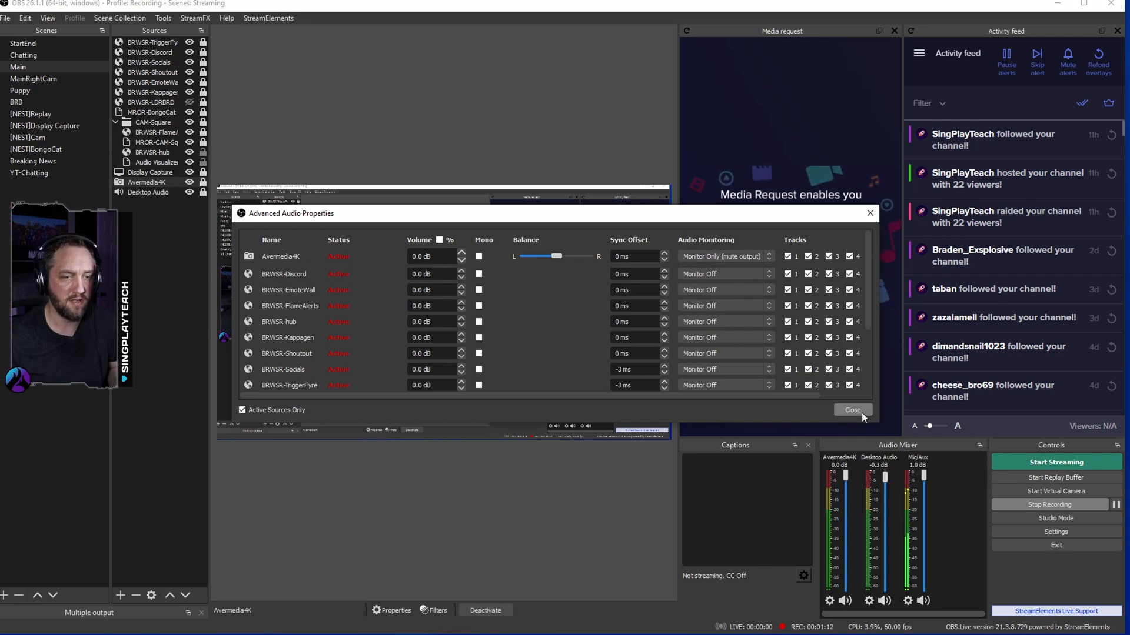
left_click(852, 409)
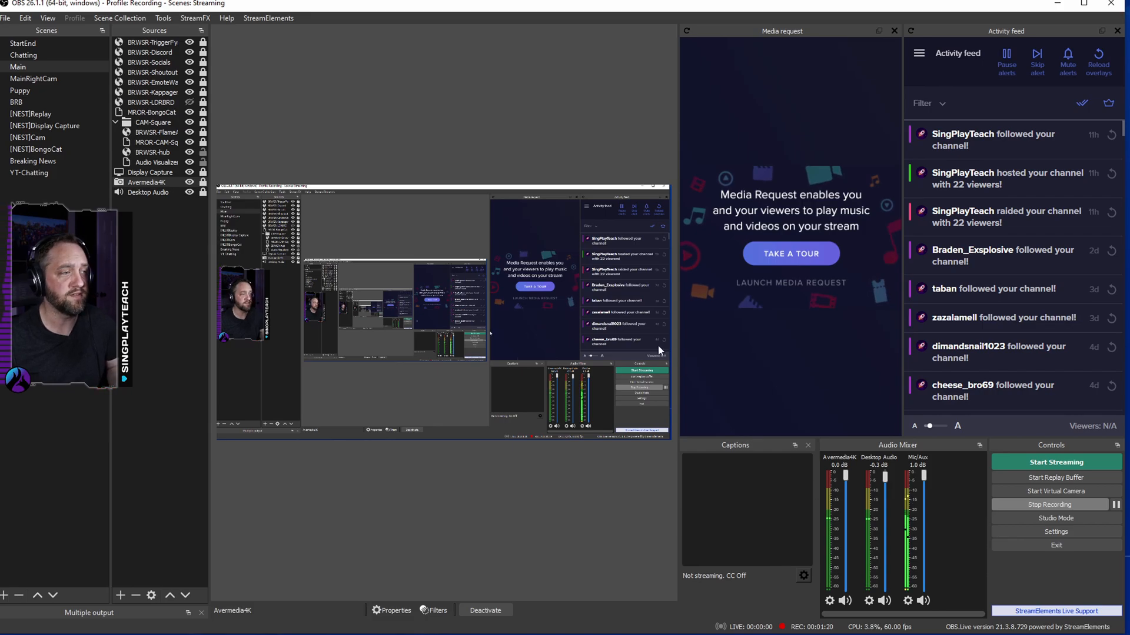
left_click(150, 192)
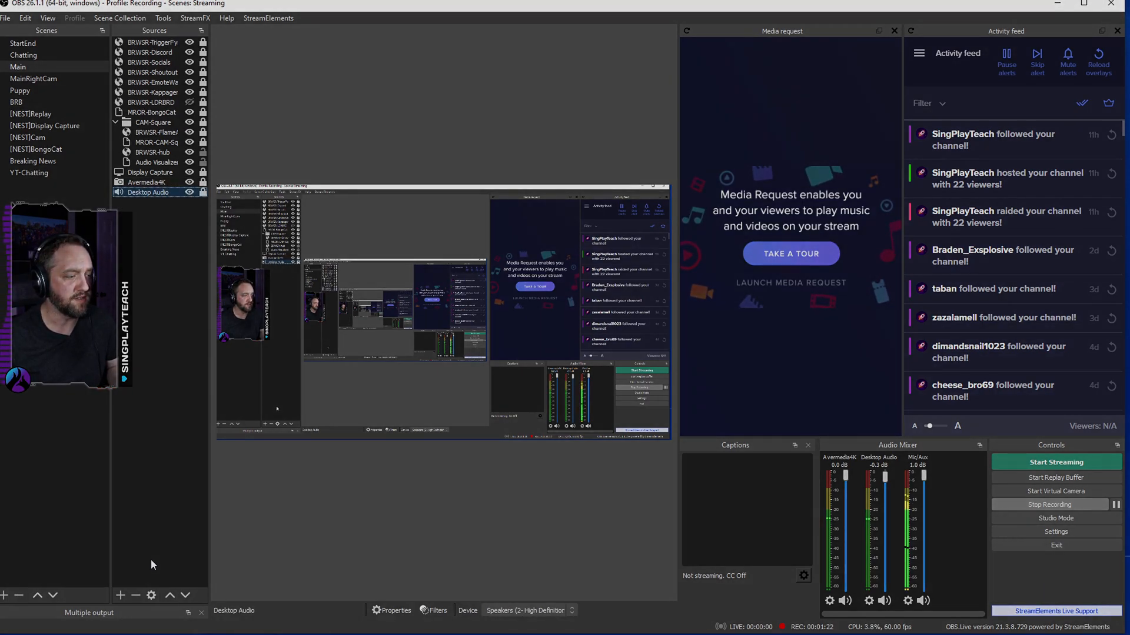